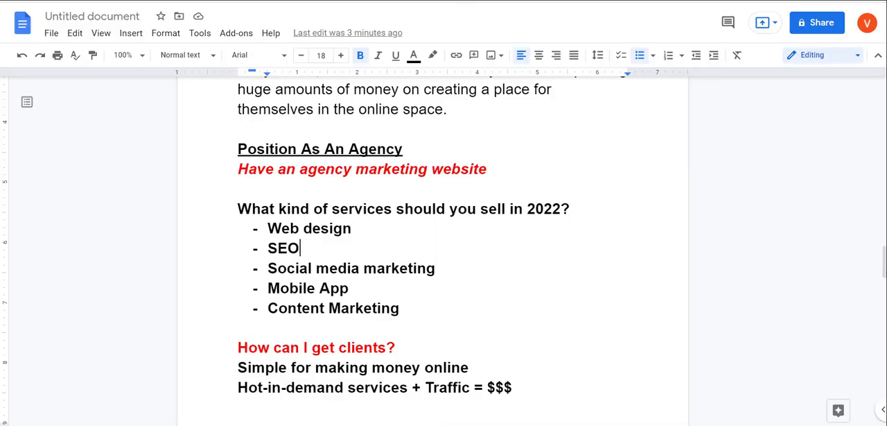
Add a new line reading 'My B0nuses + Local Agency Box = Outshining the competition' under the heading.
{"action": "scroll", "scroll_direction": "down", "scroll_amount": 3}
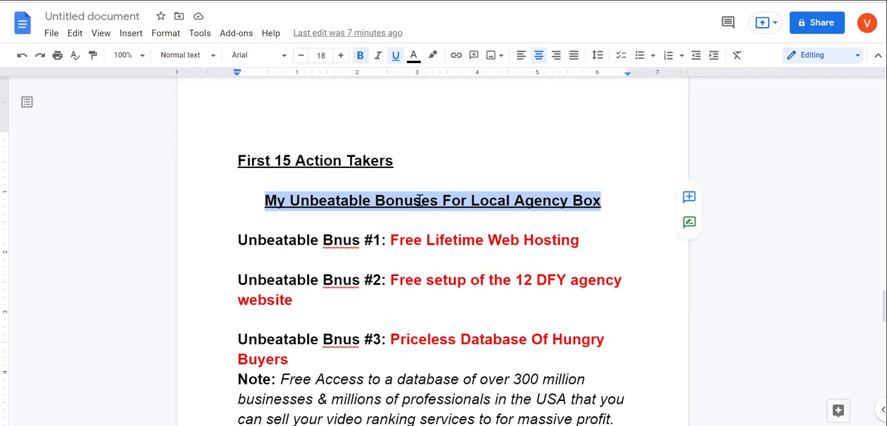
{"action": "scroll", "scroll_direction": "down", "scroll_amount": 3}
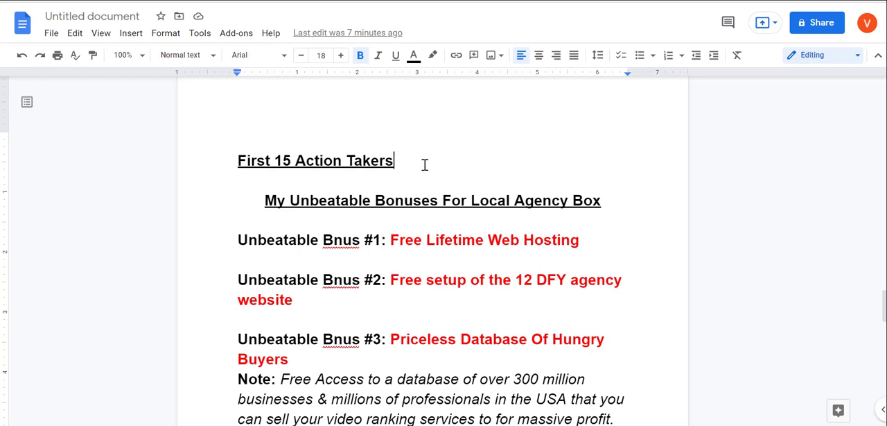
{"action": "key", "text": "enter"}
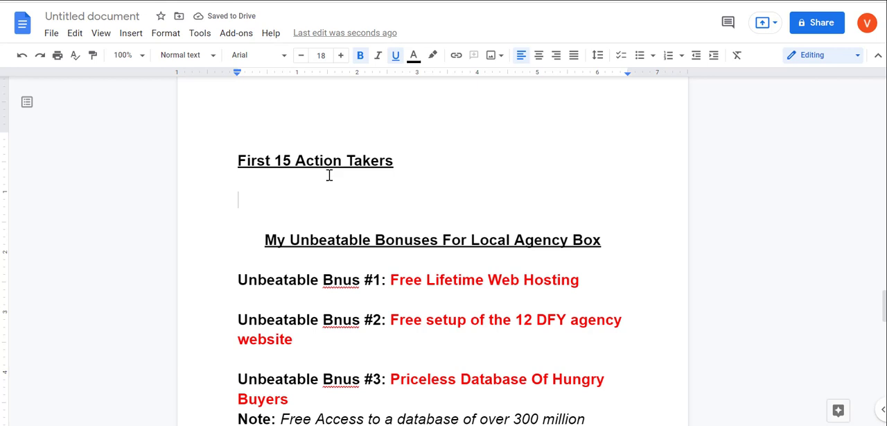
{"action": "mouse_move", "coordinate": [288, 186]}
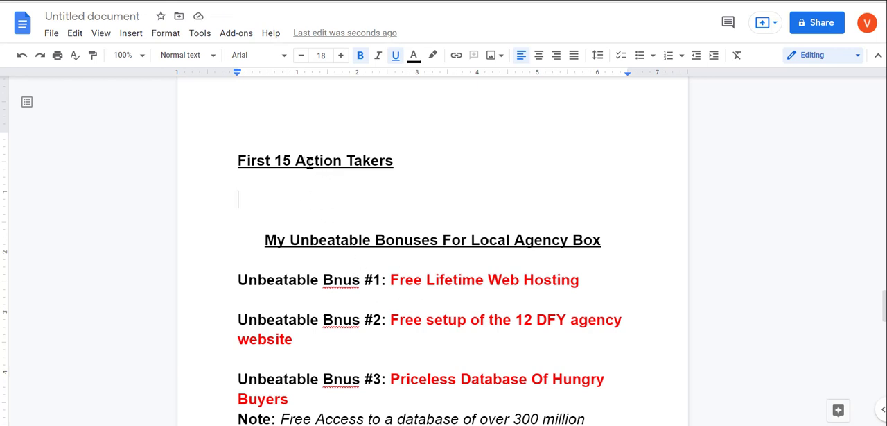
{"action": "type", "text": "My"}
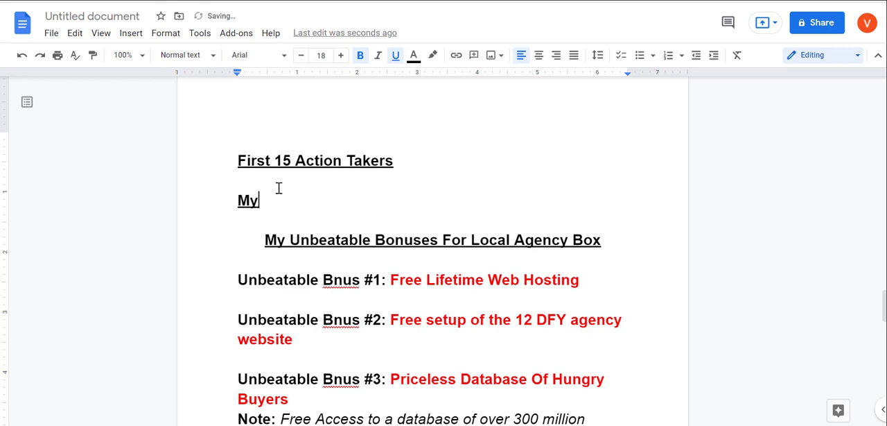
{"action": "type", "text": "B"}
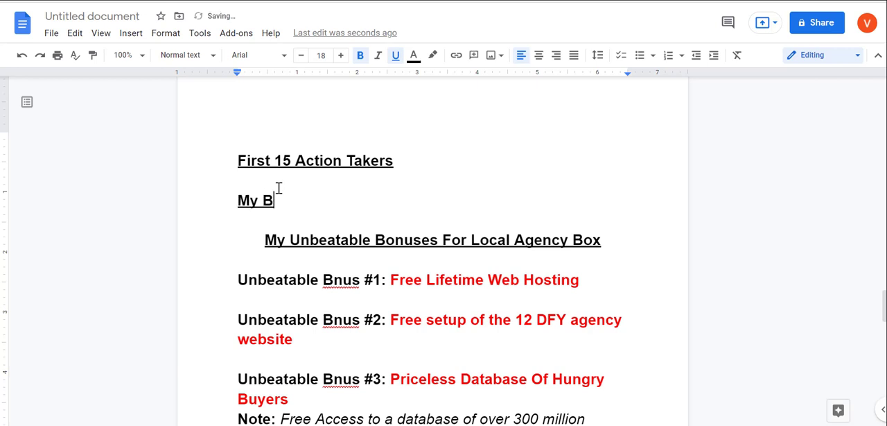
{"action": "type", "text": "0nuses"}
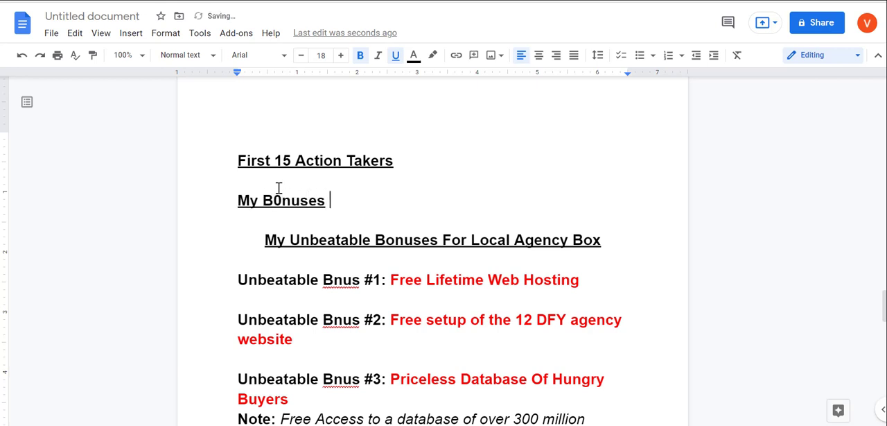
{"action": "type", "text": "+ Local A"}
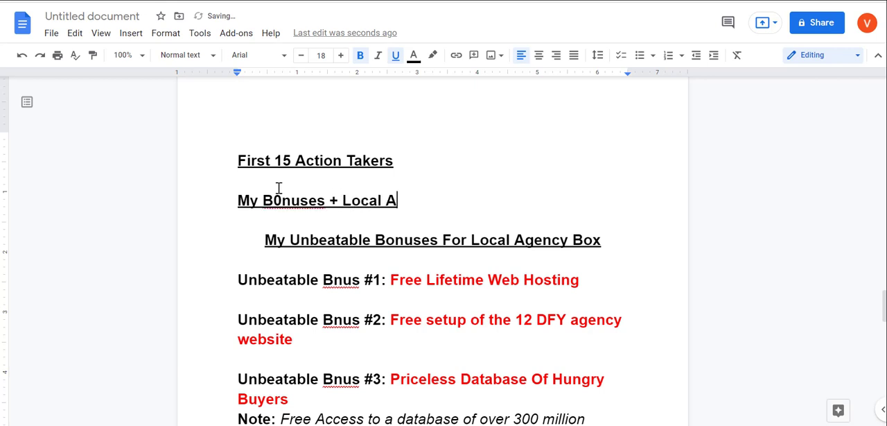
{"action": "type", "text": "gency Box ="}
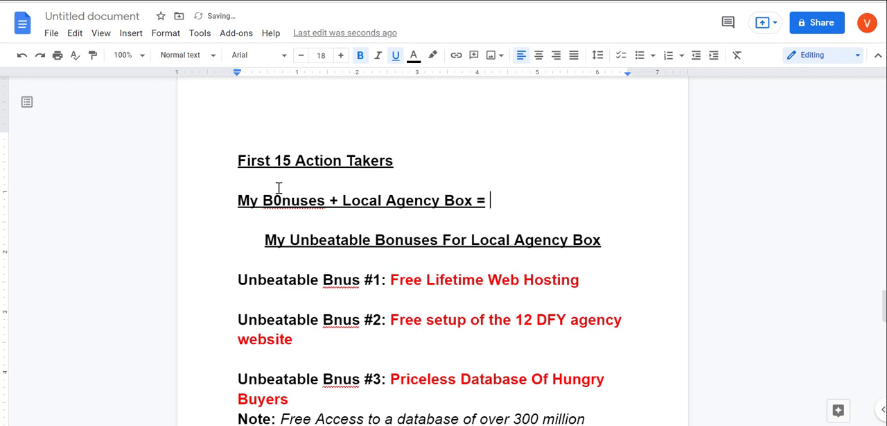
{"action": "type", "text": "Outshine"}
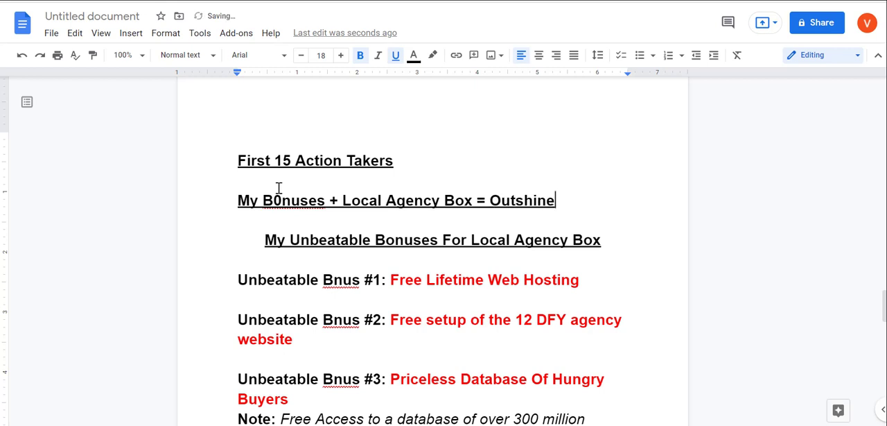
{"action": "type", "text": "ing the co"}
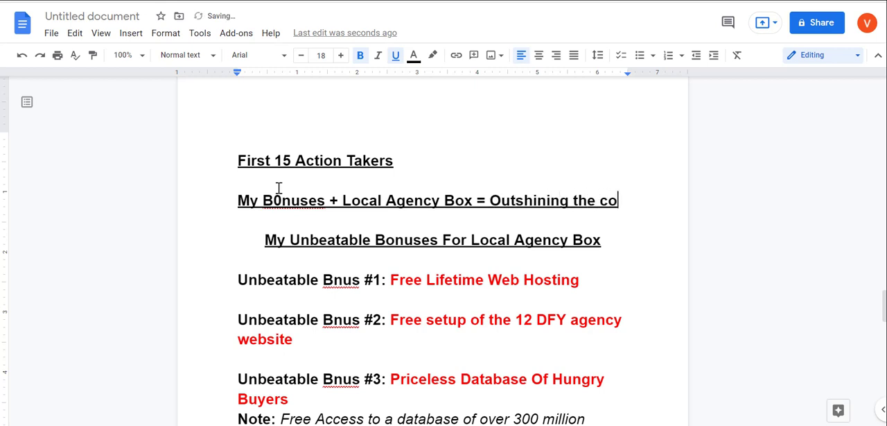
{"action": "type", "text": "mpetition"}
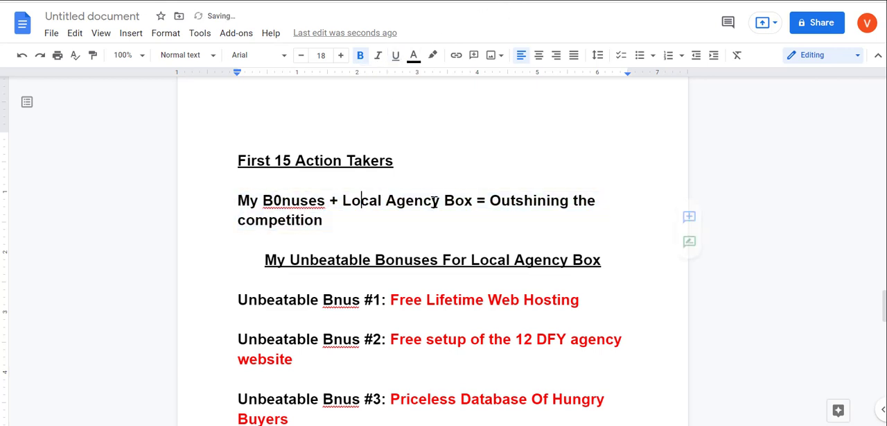
{"action": "left_click", "coordinate": [294, 200]}
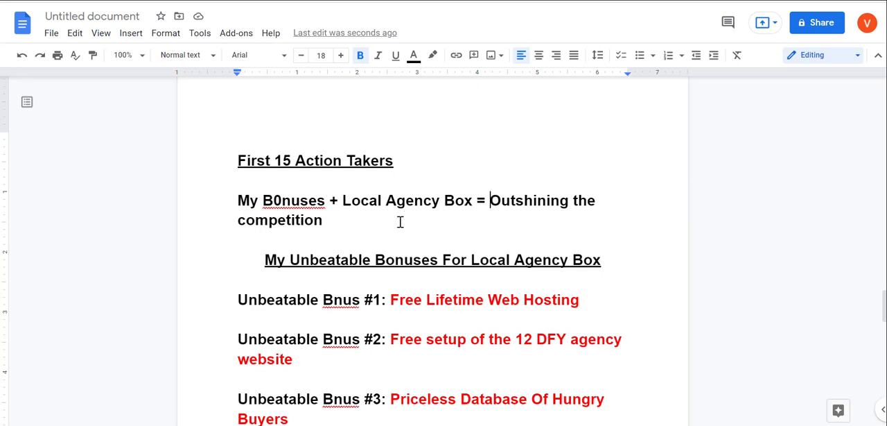
{"action": "scroll", "scroll_direction": "down", "scroll_amount": 3}
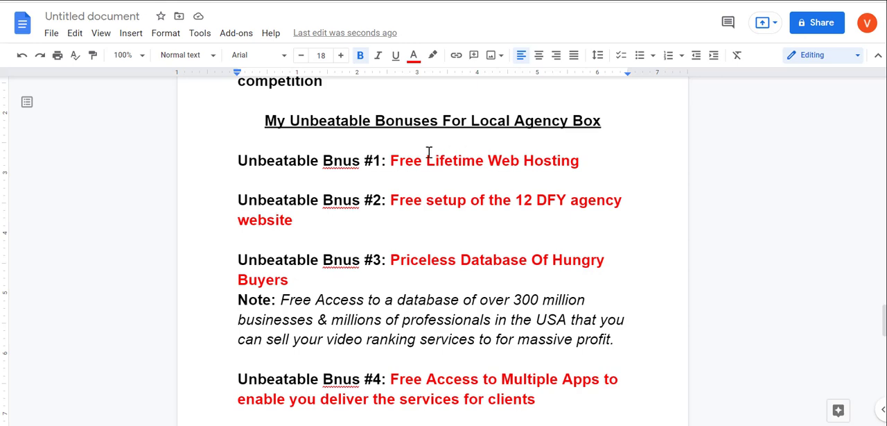
{"action": "mouse_move", "coordinate": [393, 161]}
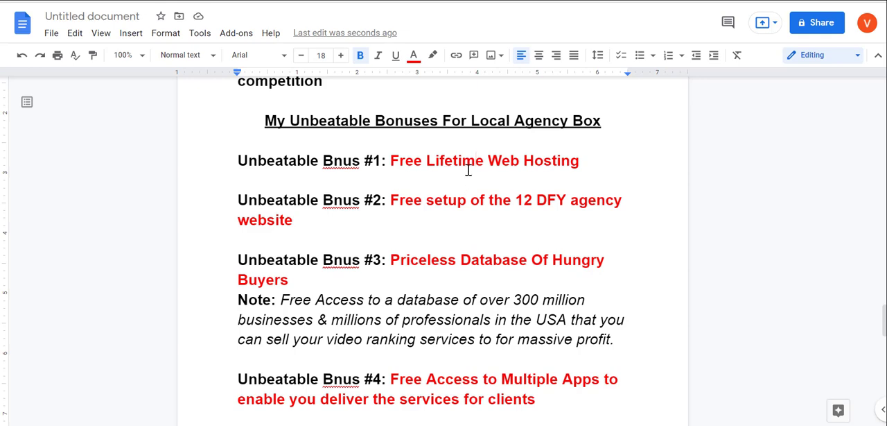
{"action": "mouse_move", "coordinate": [570, 160]}
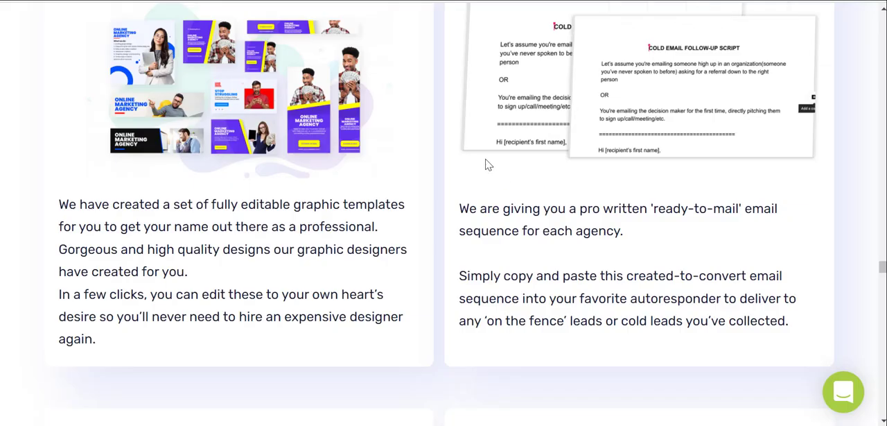
Select the 'Done For you' Ready Made Agency Website heading on the sales page.
{"action": "scroll", "scroll_direction": "down", "scroll_amount": 3}
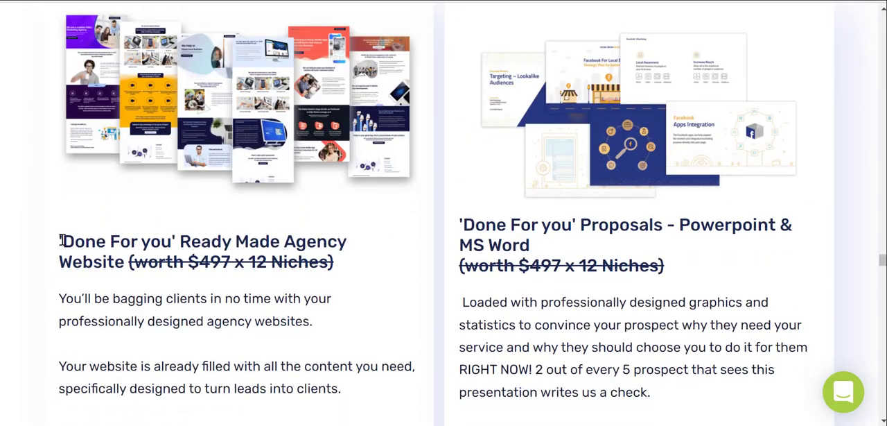
{"action": "left_click_drag", "start_coordinate": [61, 241], "coordinate": [340, 298]}
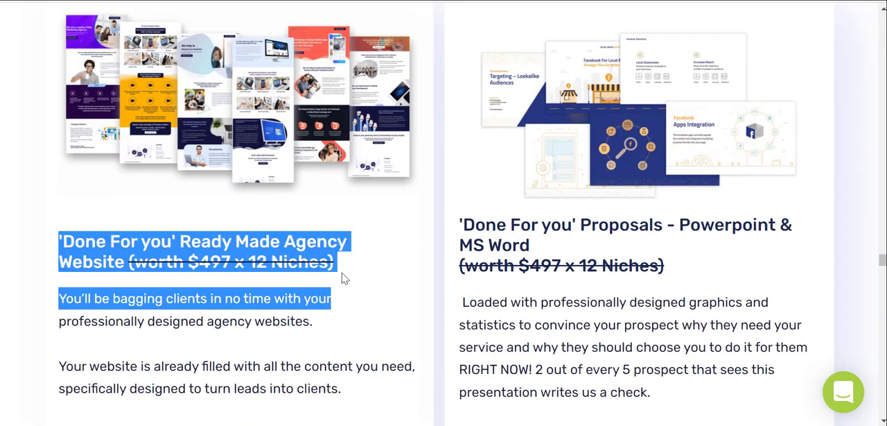
{"action": "scroll", "scroll_direction": "down", "scroll_amount": 3}
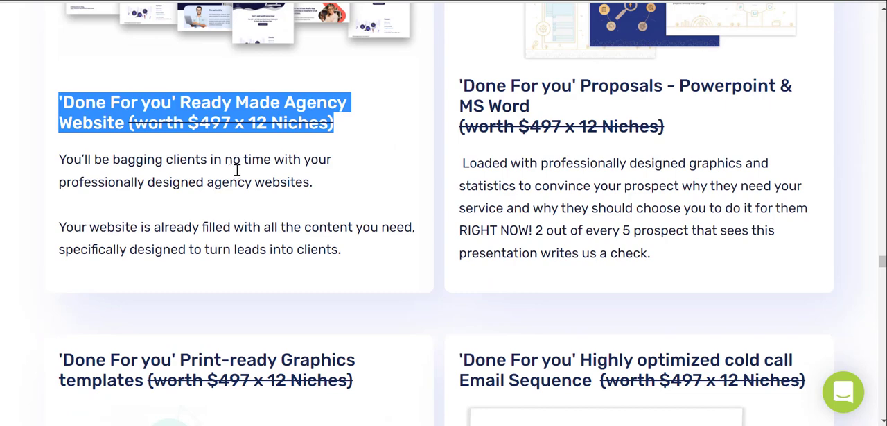
{"action": "mouse_move", "coordinate": [244, 144]}
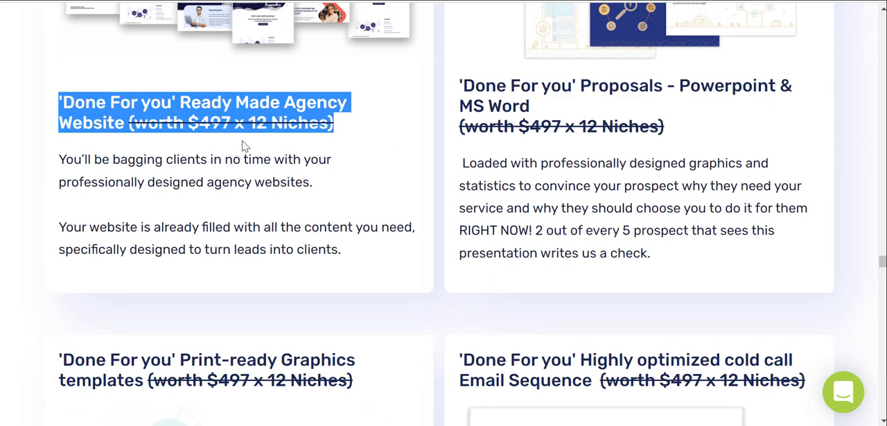
{"action": "mouse_move", "coordinate": [276, 228]}
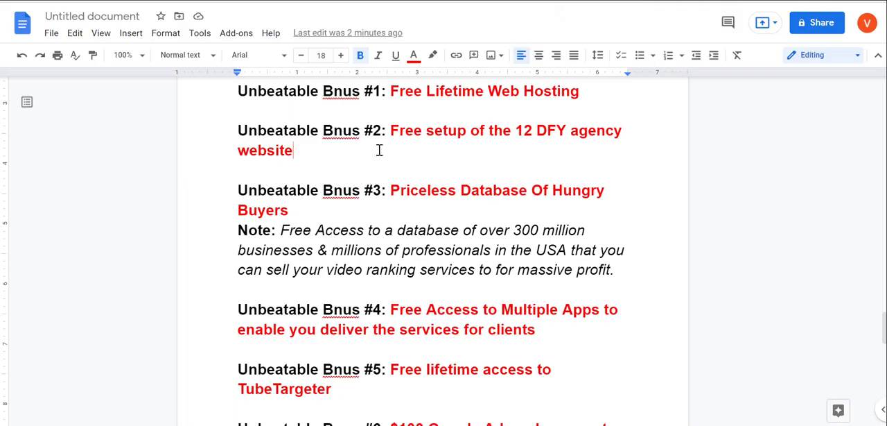
{"action": "mouse_move", "coordinate": [317, 161]}
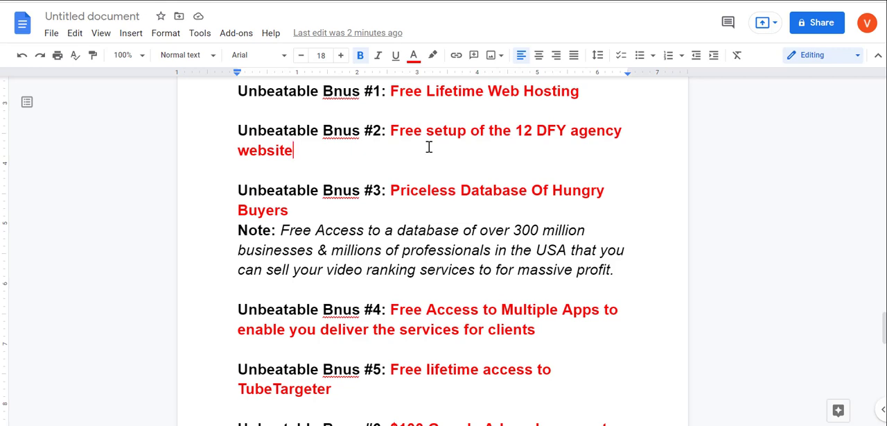
{"action": "mouse_move", "coordinate": [421, 158]}
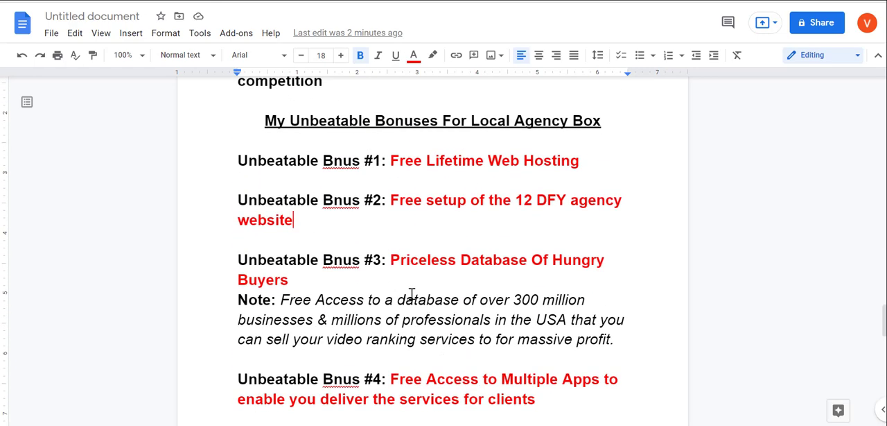
{"action": "mouse_move", "coordinate": [389, 284]}
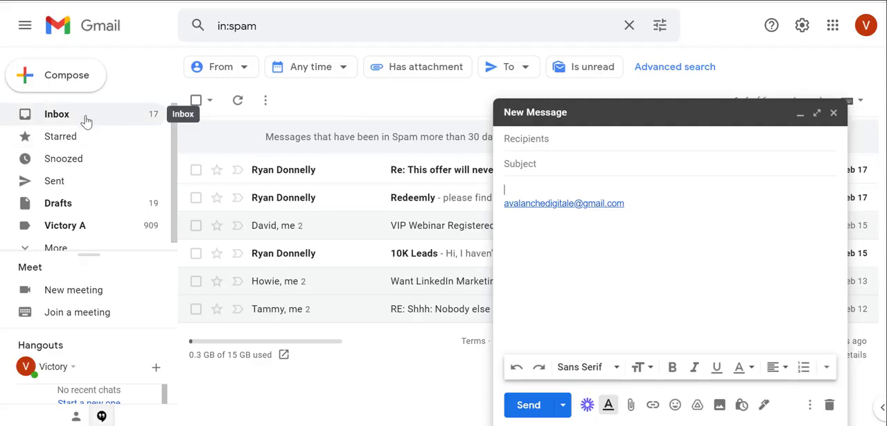
Collapse the new message draft and view a bonus delivery email in Sent mail.
{"action": "left_click", "coordinate": [57, 114]}
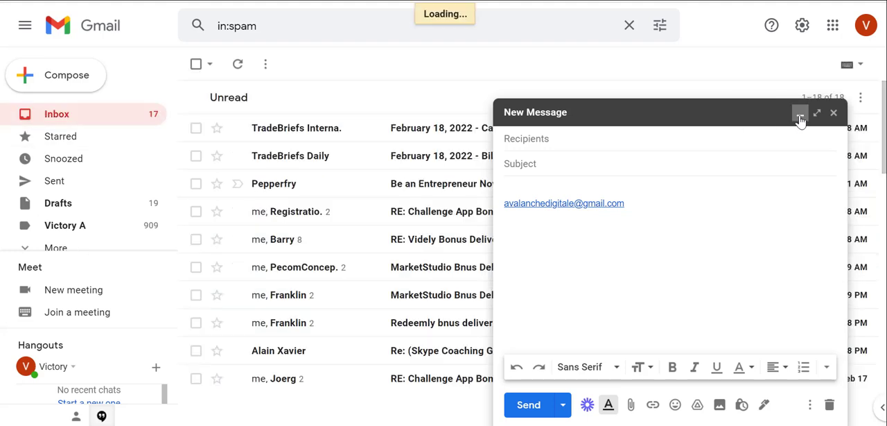
{"action": "left_click", "coordinate": [800, 113]}
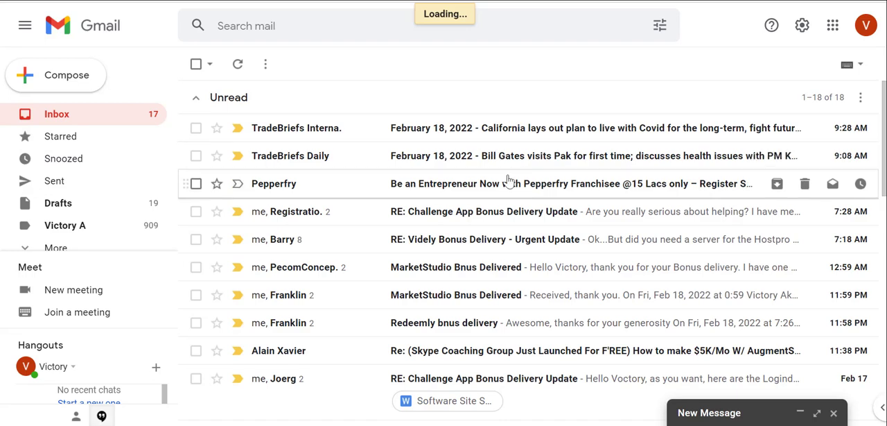
{"action": "left_click", "coordinate": [55, 180]}
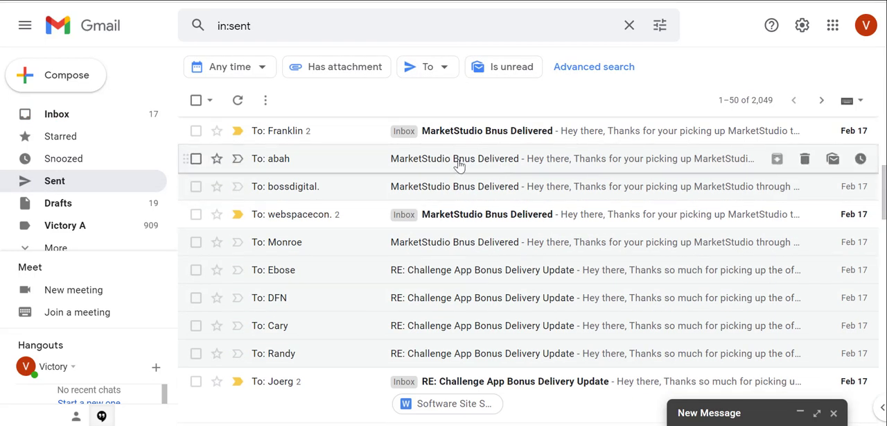
{"action": "scroll", "scroll_direction": "down", "scroll_amount": 3}
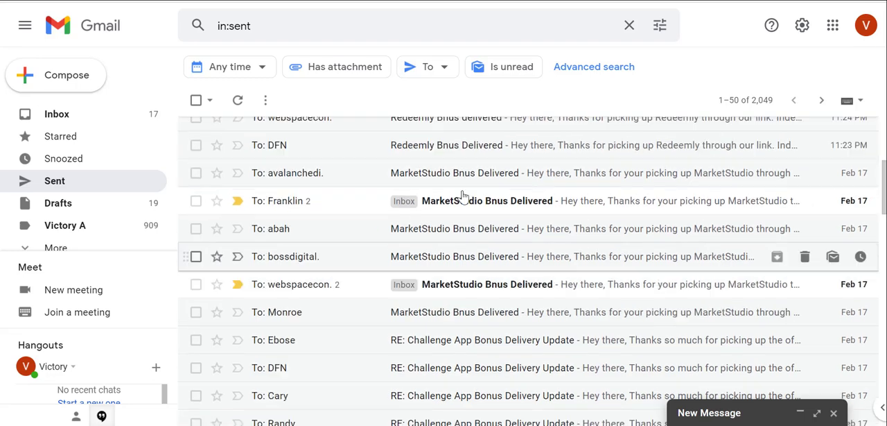
{"action": "left_click", "coordinate": [56, 114]}
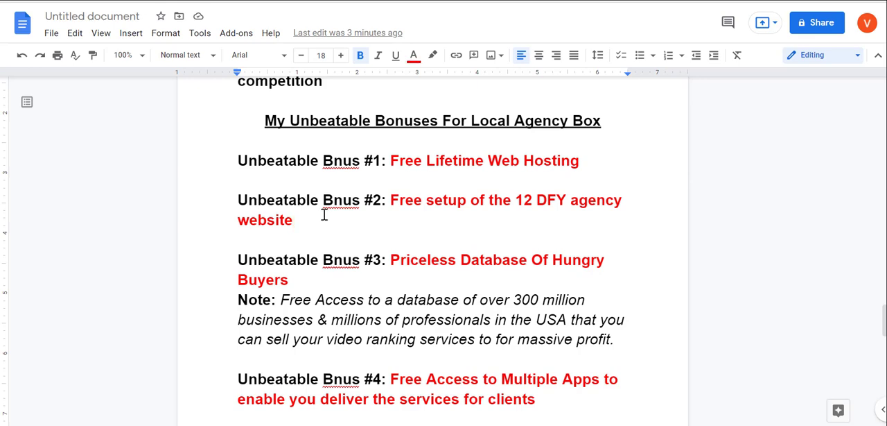
{"action": "mouse_move", "coordinate": [363, 216]}
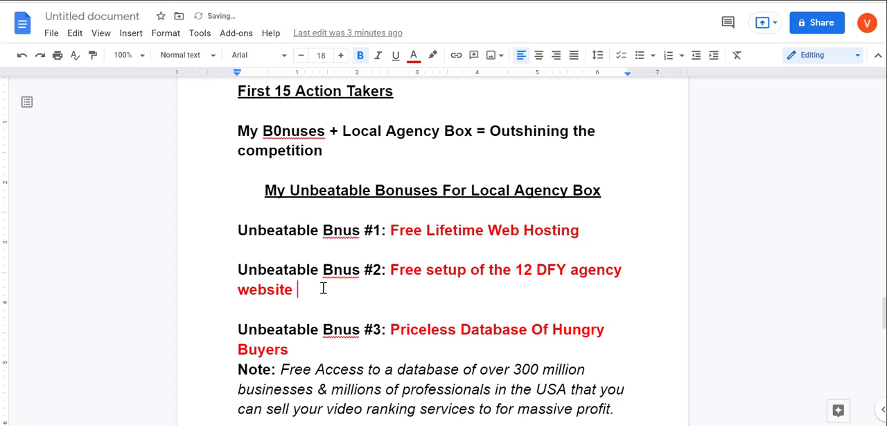
Append ' - Bundle Deal' to the Bonus #2 free agency website setup line.
{"action": "type", "text": "- B"}
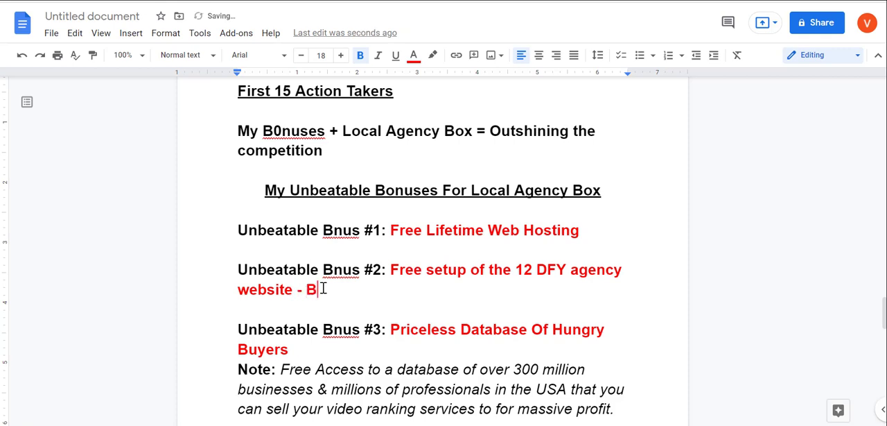
{"action": "type", "text": "undle D"}
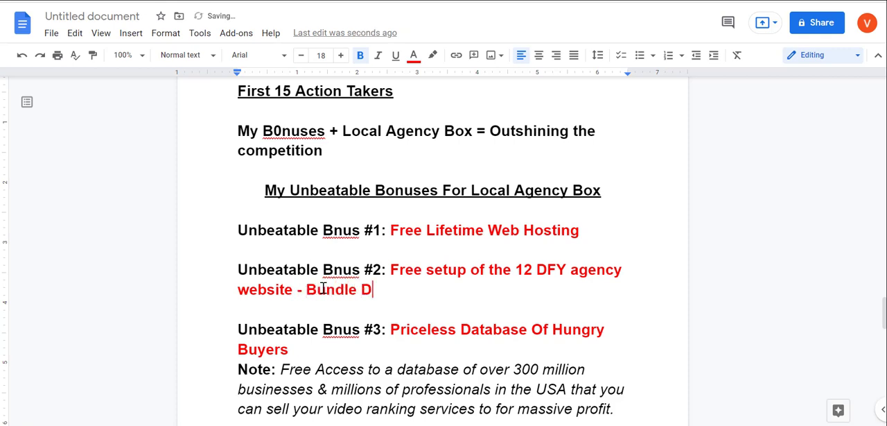
{"action": "type", "text": "eal"}
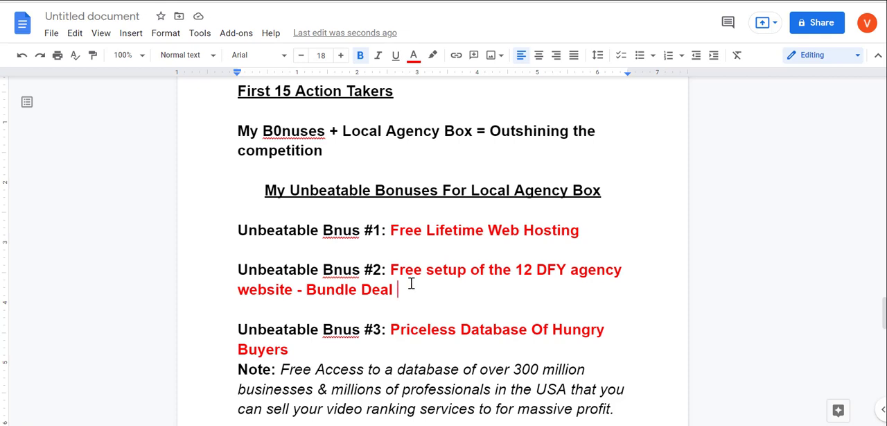
{"action": "double_click", "coordinate": [350, 288]}
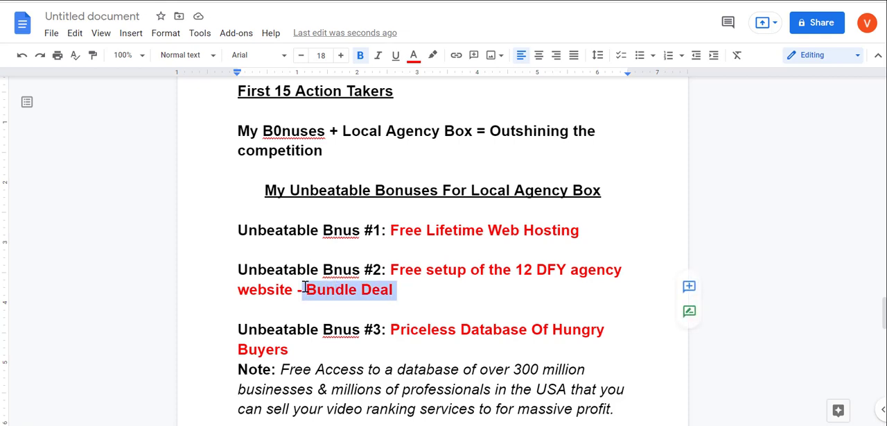
{"action": "left_click", "coordinate": [424, 269]}
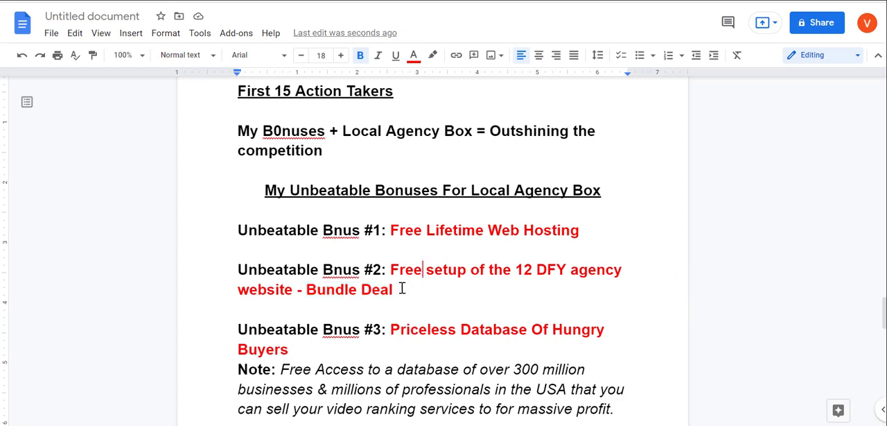
Add an indented '- KILLER' line beneath the Bonus #4 multiple apps bonus.
{"action": "scroll", "scroll_direction": "down", "scroll_amount": 3}
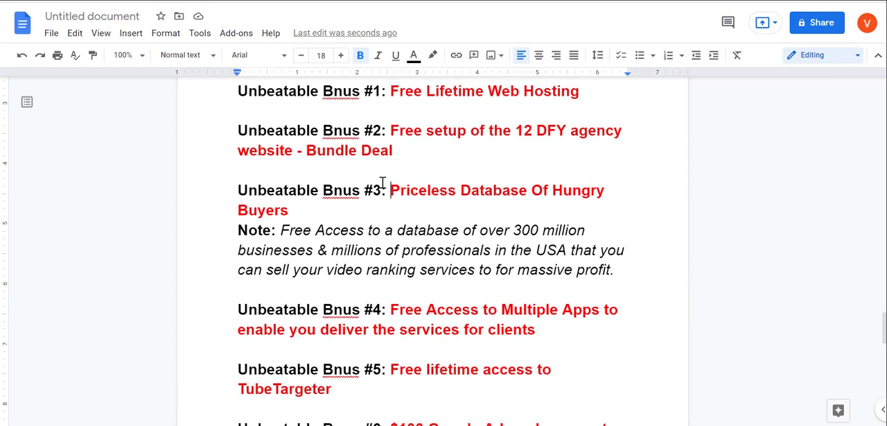
{"action": "mouse_move", "coordinate": [400, 223]}
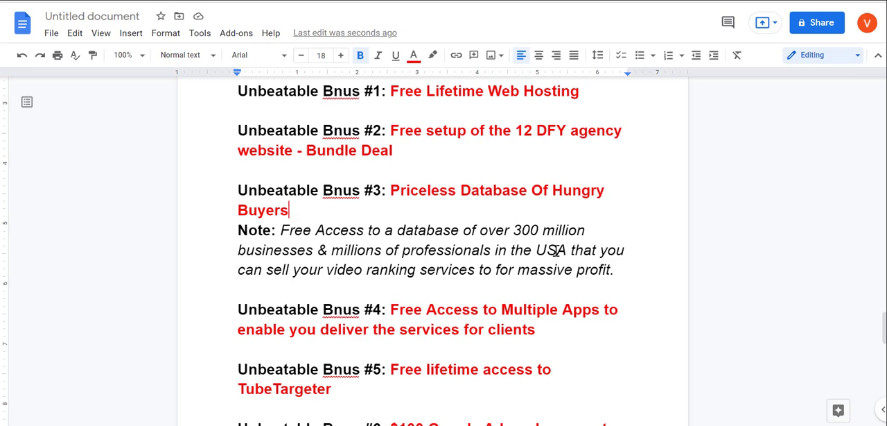
{"action": "mouse_move", "coordinate": [446, 207]}
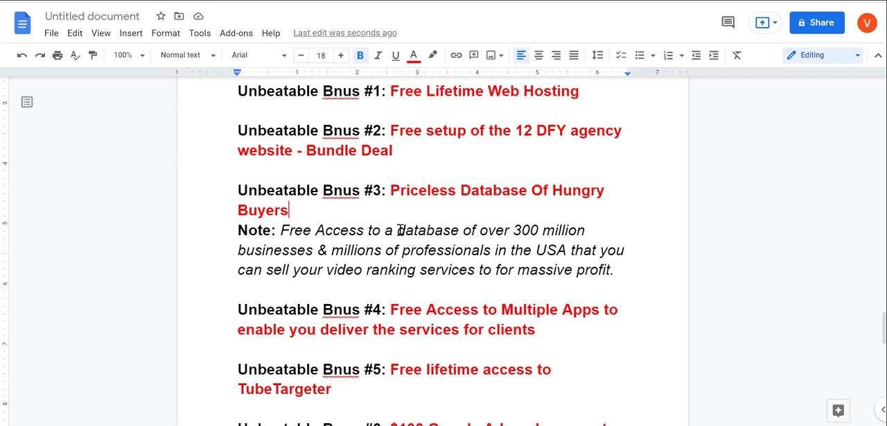
{"action": "left_click", "coordinate": [377, 56]}
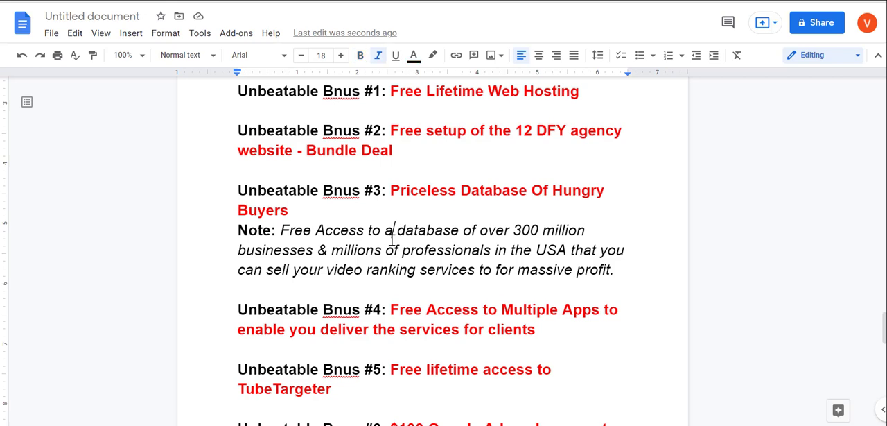
{"action": "mouse_move", "coordinate": [391, 235]}
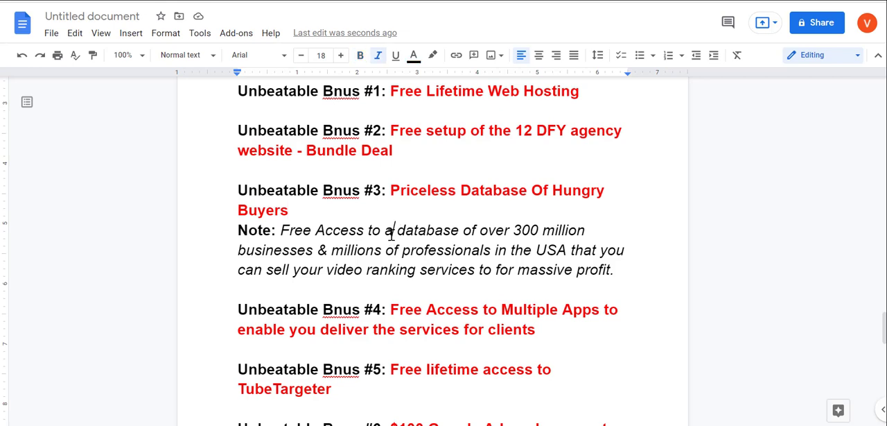
{"action": "scroll", "scroll_direction": "down", "scroll_amount": 3}
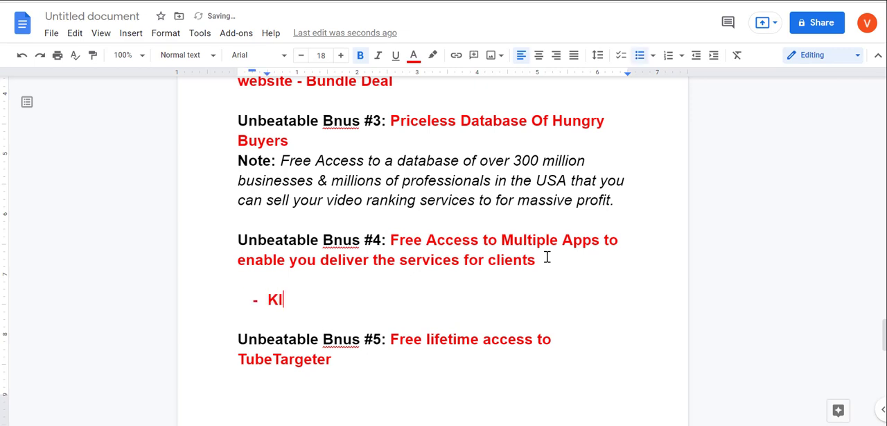
{"action": "type", "text": "LER"}
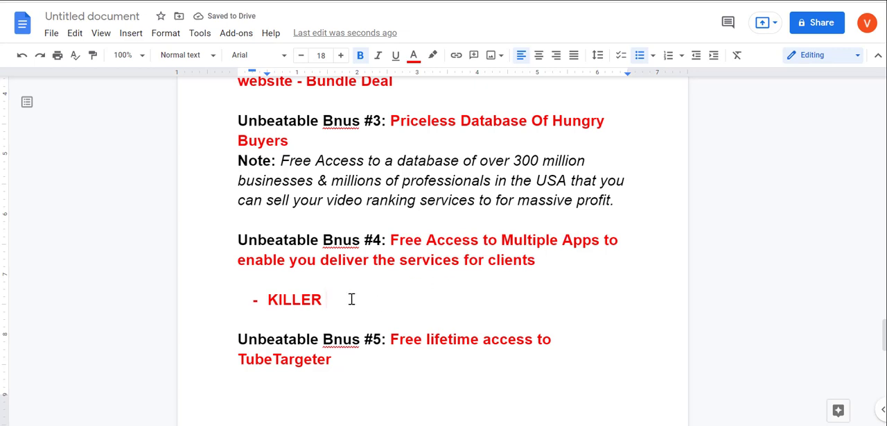
{"action": "mouse_move", "coordinate": [388, 244]}
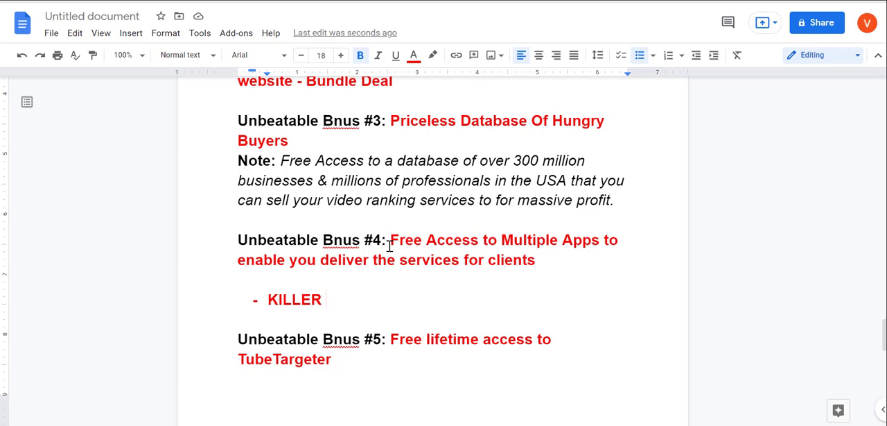
{"action": "left_click", "coordinate": [324, 300]}
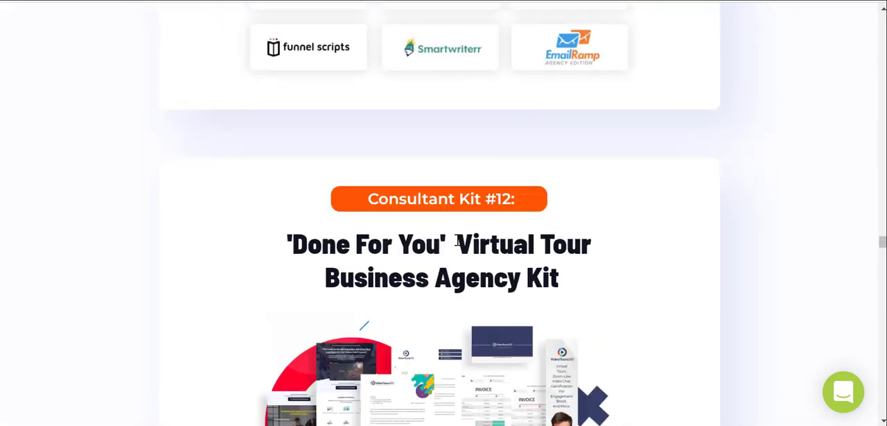
Scroll the sales page down to the Consultant Kit #12 Virtual Tour section.
{"action": "scroll", "scroll_direction": "down", "scroll_amount": 3}
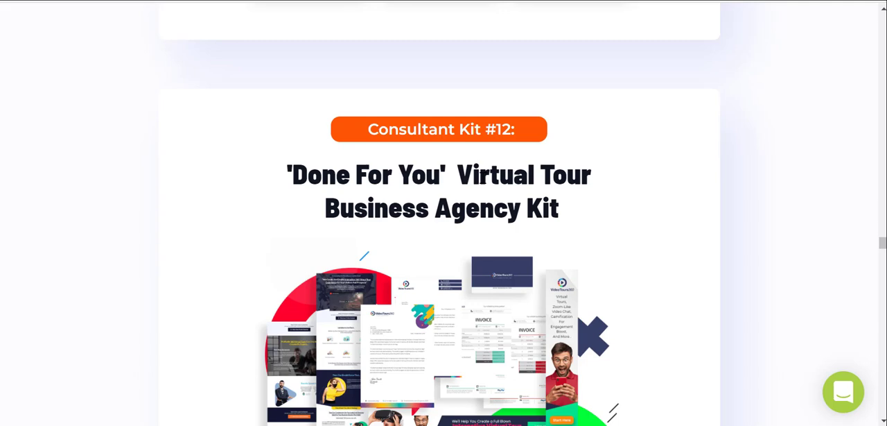
{"action": "scroll", "scroll_direction": "down", "scroll_amount": 3}
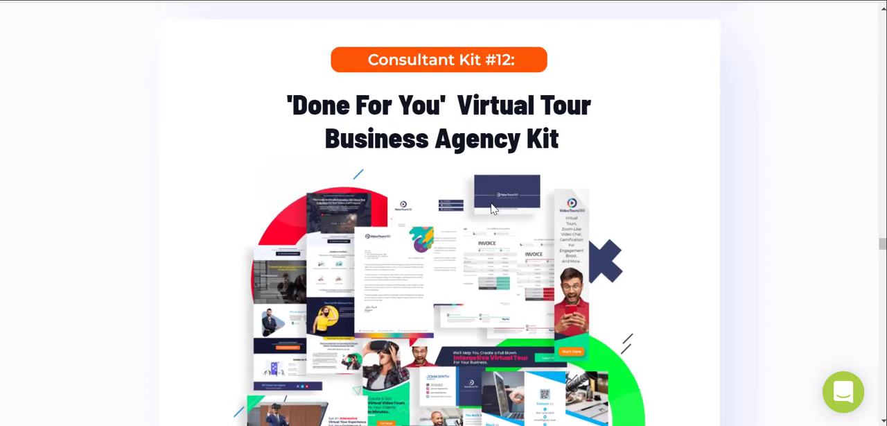
{"action": "scroll", "scroll_direction": "down", "scroll_amount": 3}
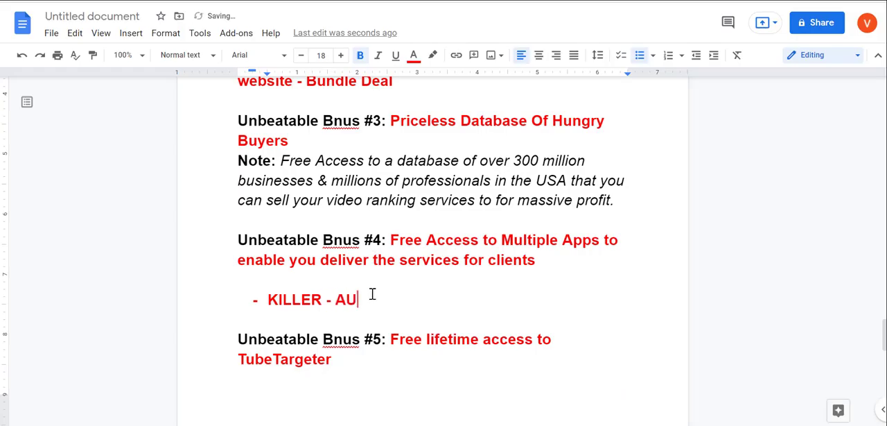
Extend the Bonus #4 bullet to 'KILLER - AUTOMATED DELIVERY -'.
{"action": "type", "text": "TOMATED"}
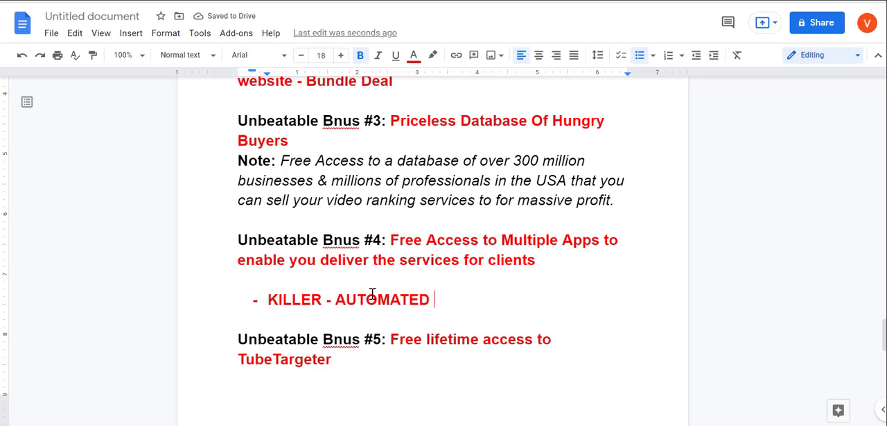
{"action": "type", "text": "DELIVERY"}
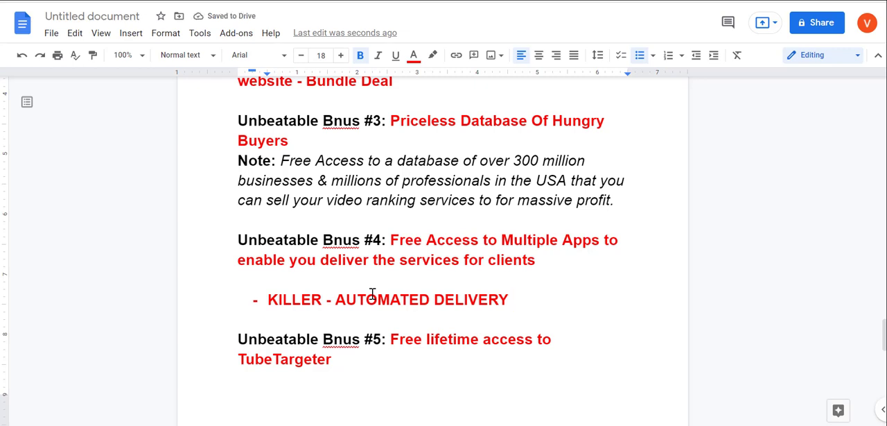
{"action": "type", "text": "-"}
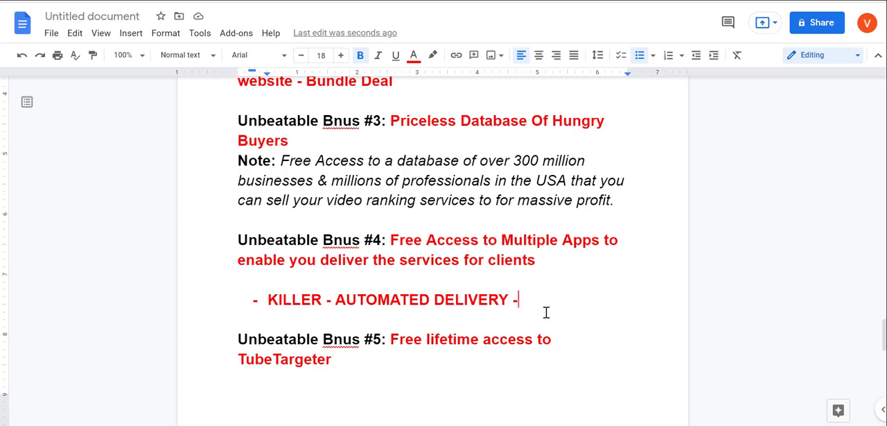
{"action": "mouse_move", "coordinate": [485, 242]}
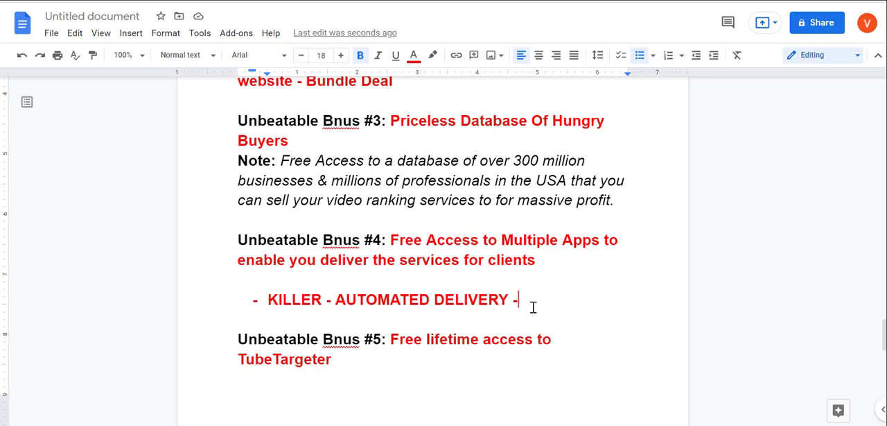
{"action": "scroll", "scroll_direction": "down", "scroll_amount": 3}
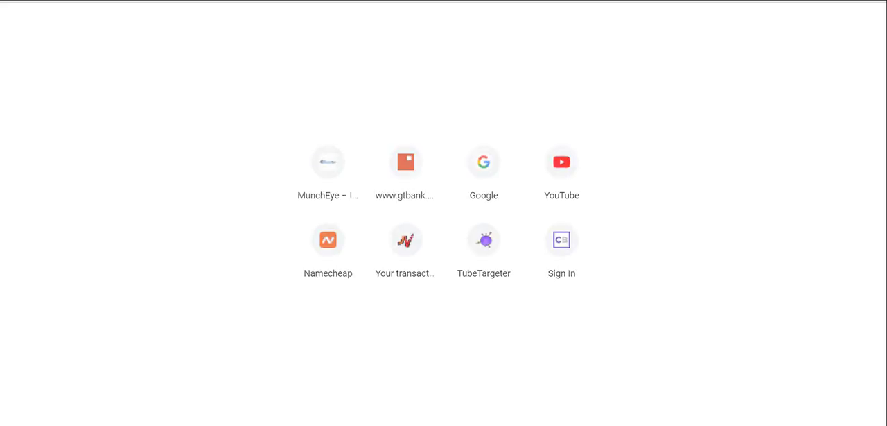
Load TubeTargeter via 'tubi' in a new tab and log in.
{"action": "type", "text": "tubi"}
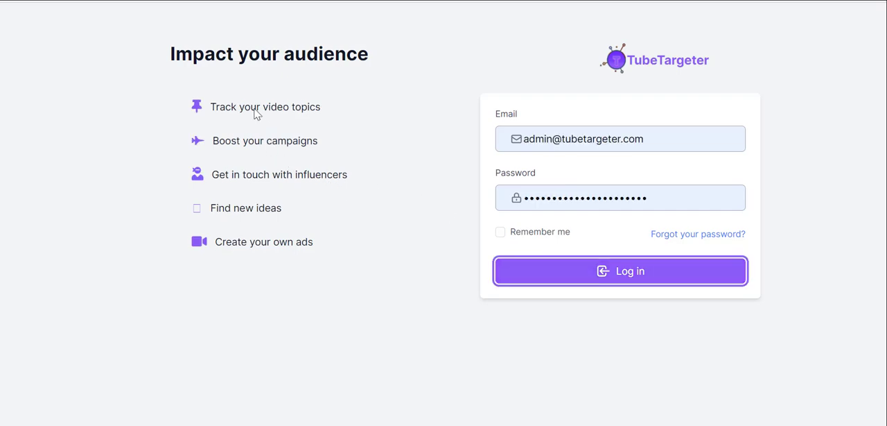
{"action": "left_click", "coordinate": [620, 271]}
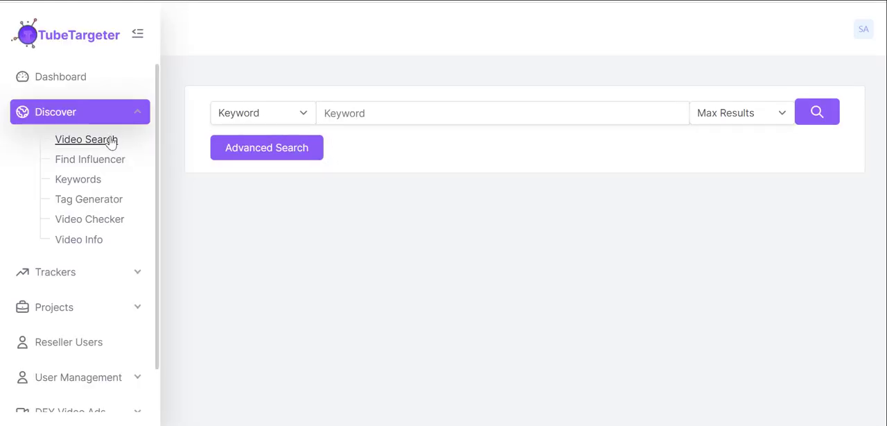
Search TubeTargeter for 'social media marketing' videos with Max Results set to 10.
{"action": "left_click", "coordinate": [501, 114]}
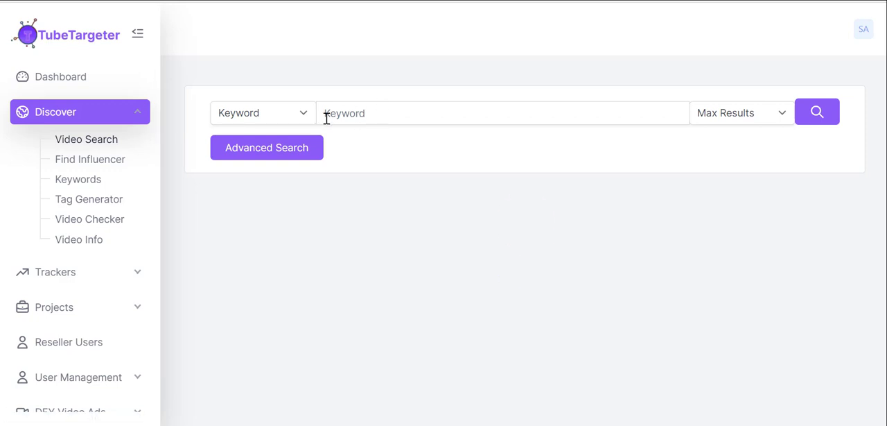
{"action": "type", "text": "S"}
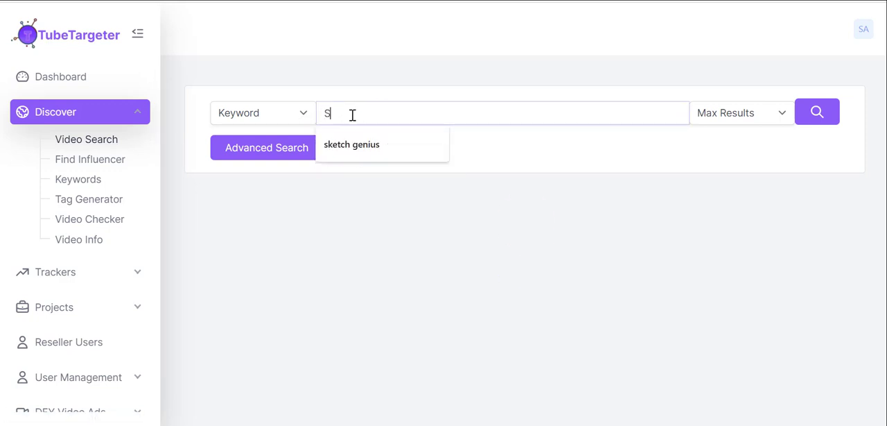
{"action": "type", "text": "SOCIAL"}
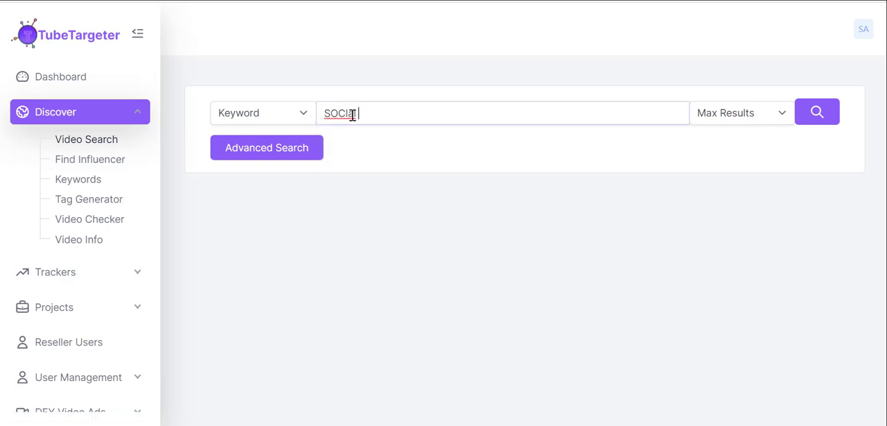
{"action": "type", "text": "marketin"}
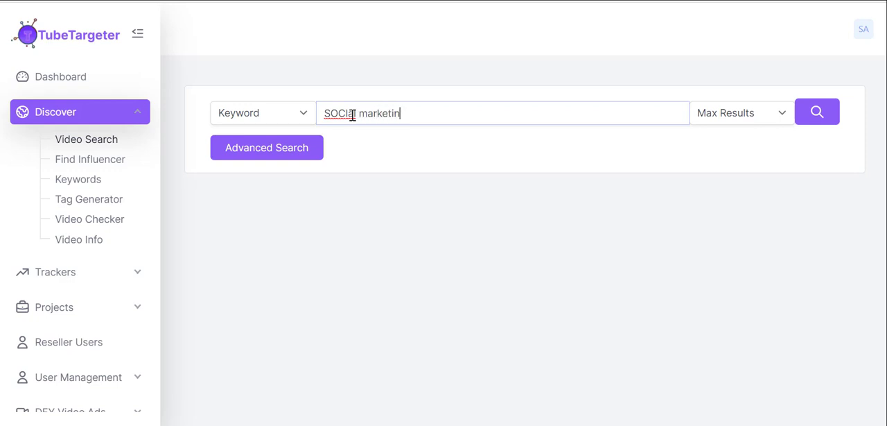
{"action": "type", "text": "g"}
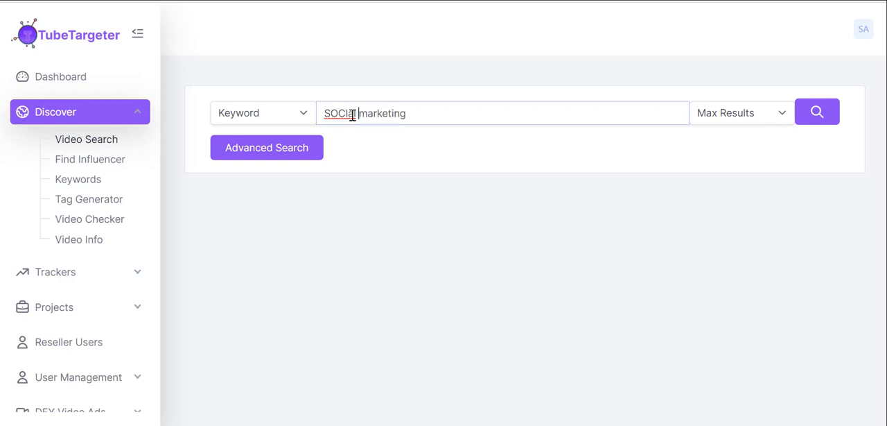
{"action": "type", "text": "medi"}
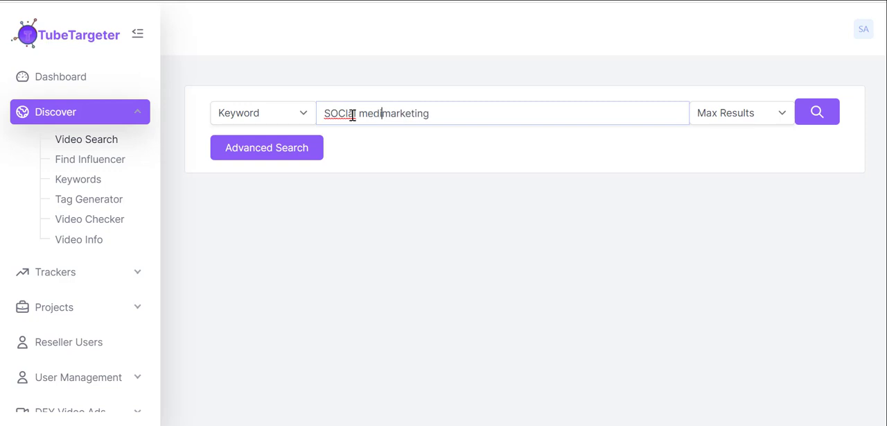
{"action": "left_click", "coordinate": [740, 112]}
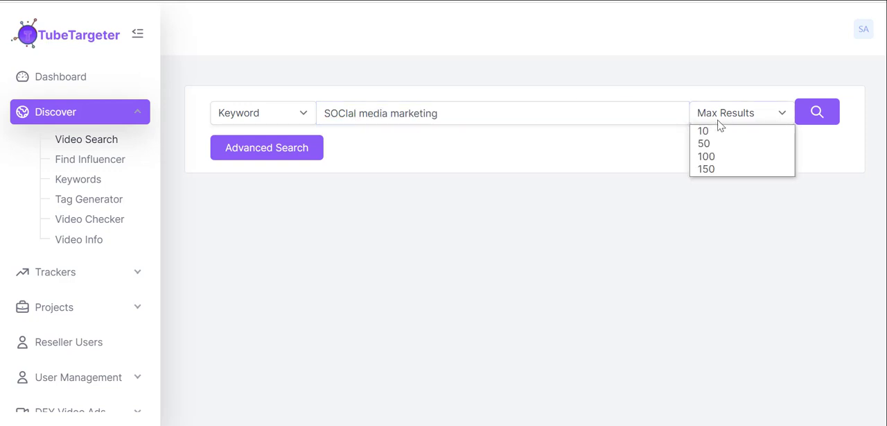
{"action": "left_click", "coordinate": [703, 130]}
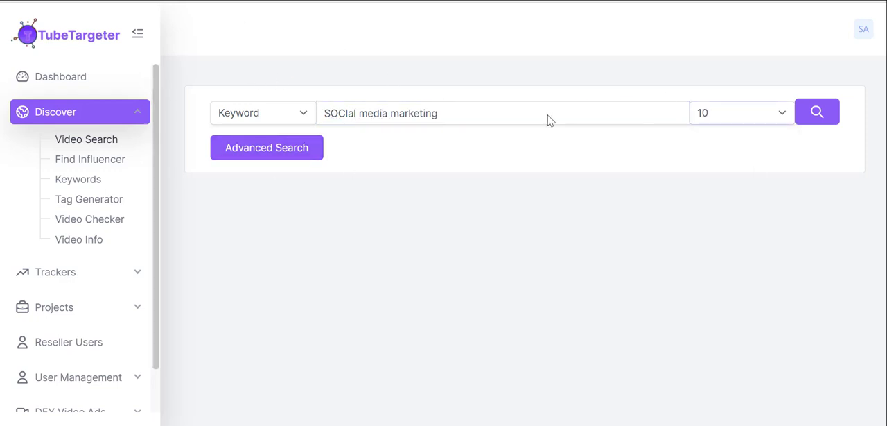
{"action": "left_click", "coordinate": [816, 111]}
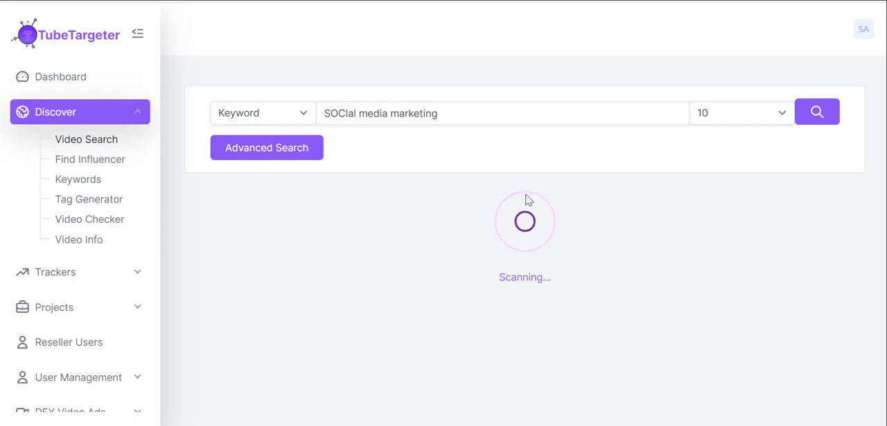
{"action": "mouse_move", "coordinate": [472, 202]}
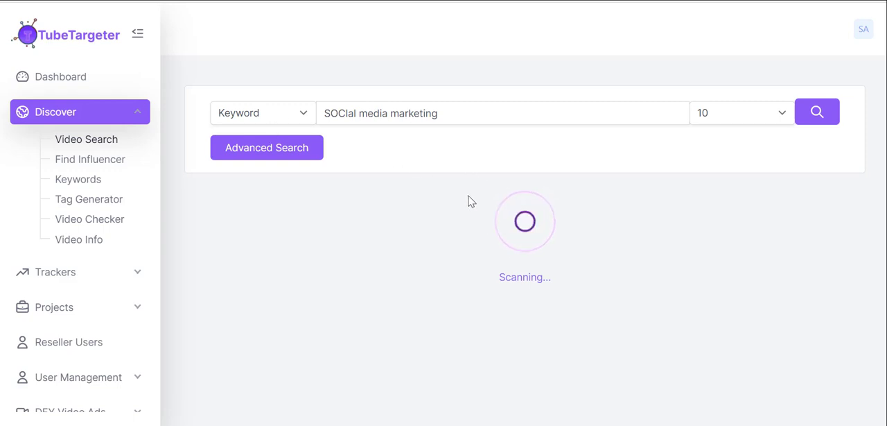
{"action": "mouse_move", "coordinate": [511, 211]}
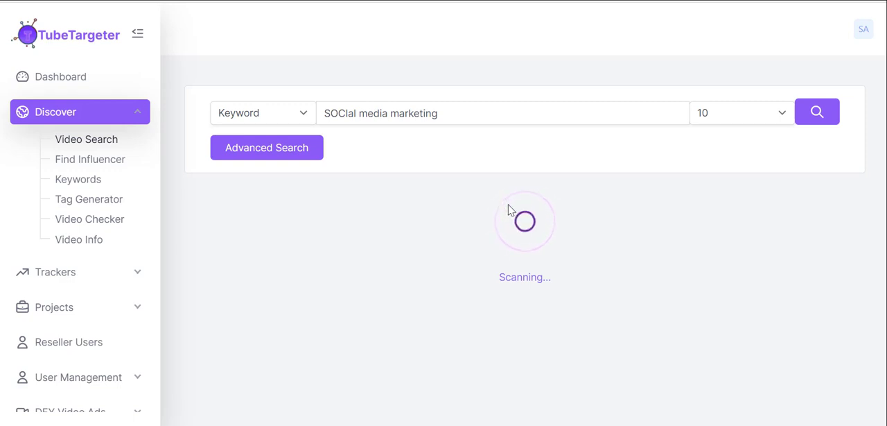
{"action": "mouse_move", "coordinate": [534, 211]}
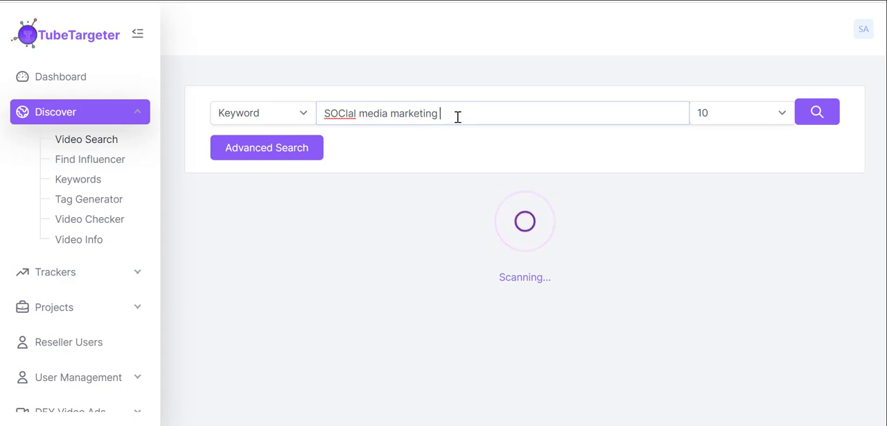
{"action": "left_click", "coordinate": [817, 111]}
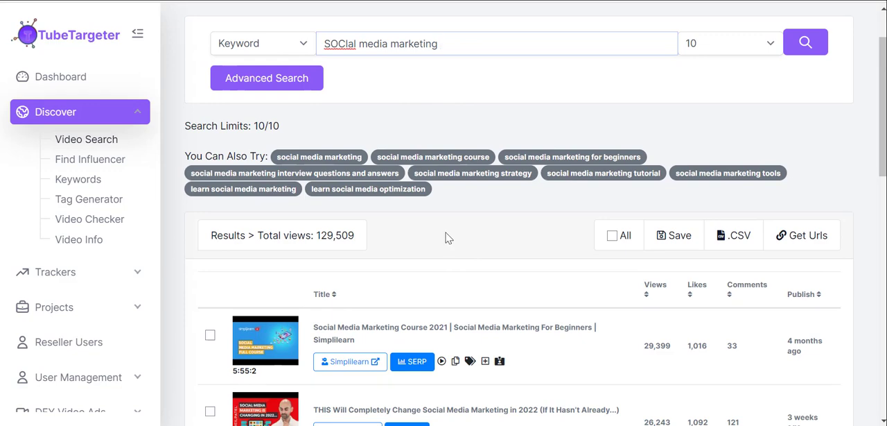
{"action": "mouse_move", "coordinate": [463, 235]}
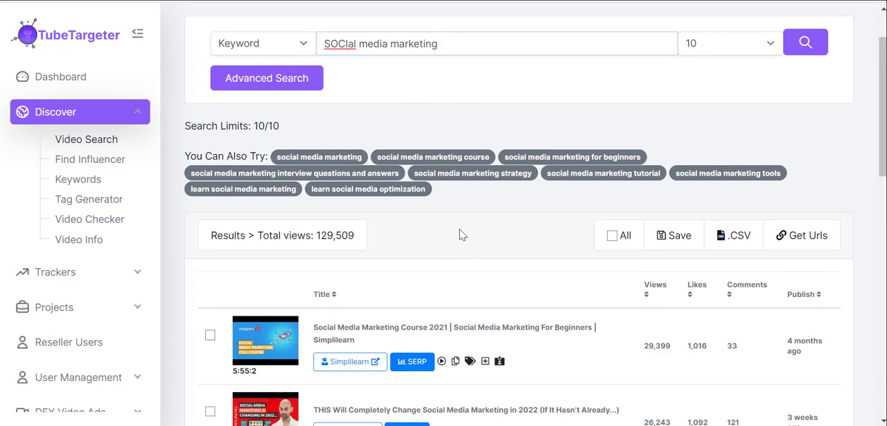
Scroll through the ten video results with their views, likes and comments.
{"action": "scroll", "scroll_direction": "down", "scroll_amount": 3}
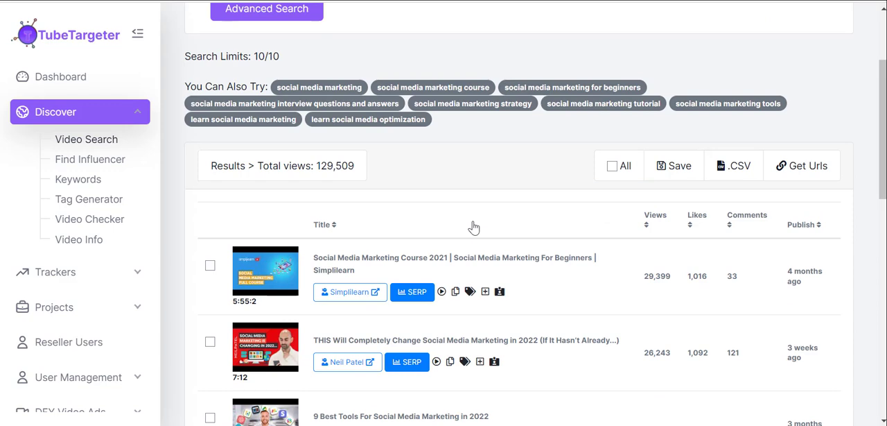
{"action": "scroll", "scroll_direction": "down", "scroll_amount": 3}
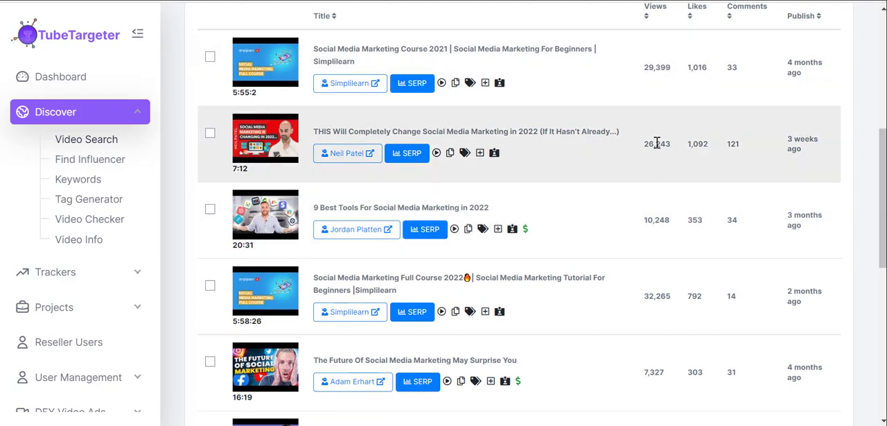
{"action": "scroll", "scroll_direction": "down", "scroll_amount": 3}
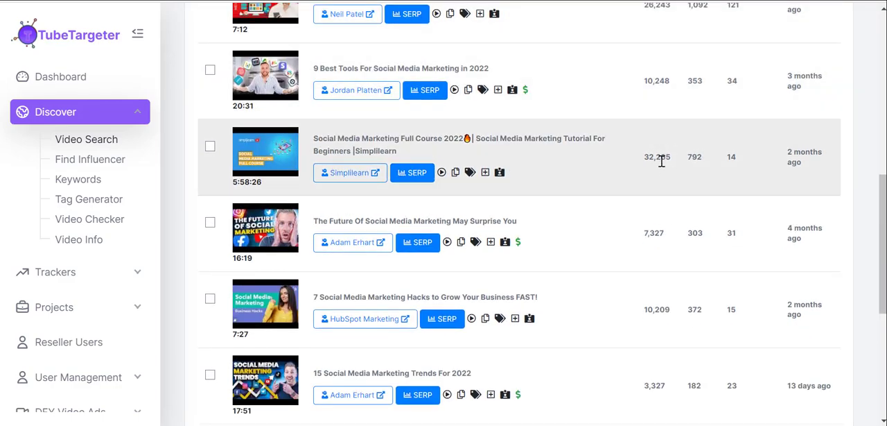
{"action": "scroll", "scroll_direction": "down", "scroll_amount": 3}
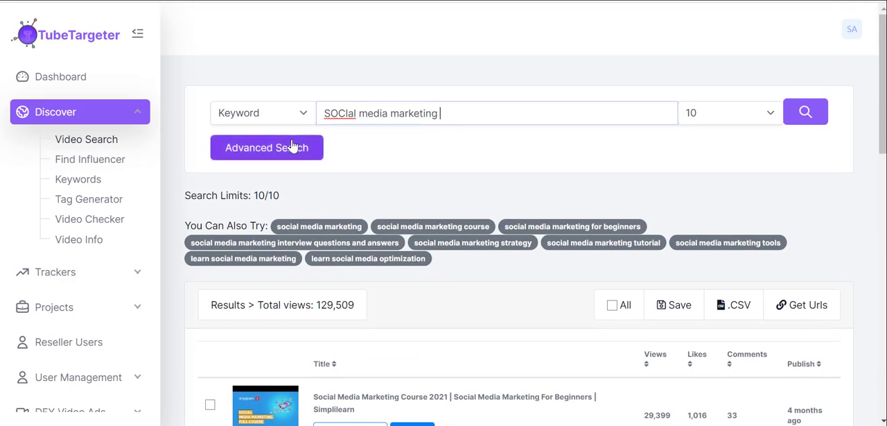
{"action": "mouse_move", "coordinate": [433, 138]}
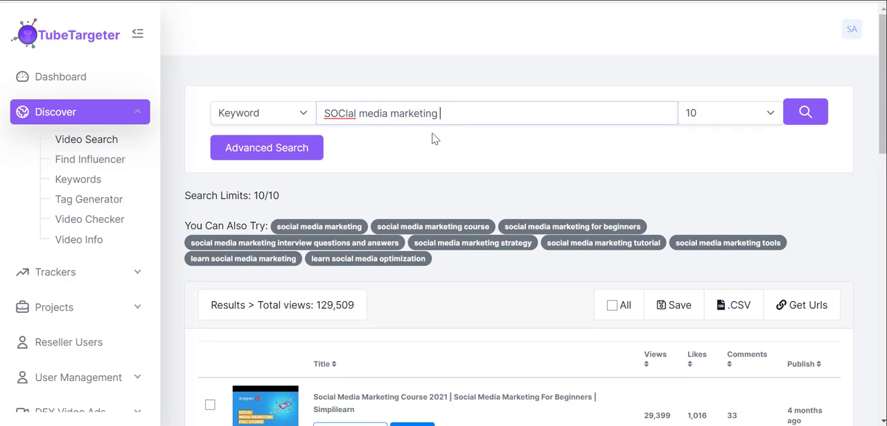
{"action": "mouse_move", "coordinate": [445, 124]}
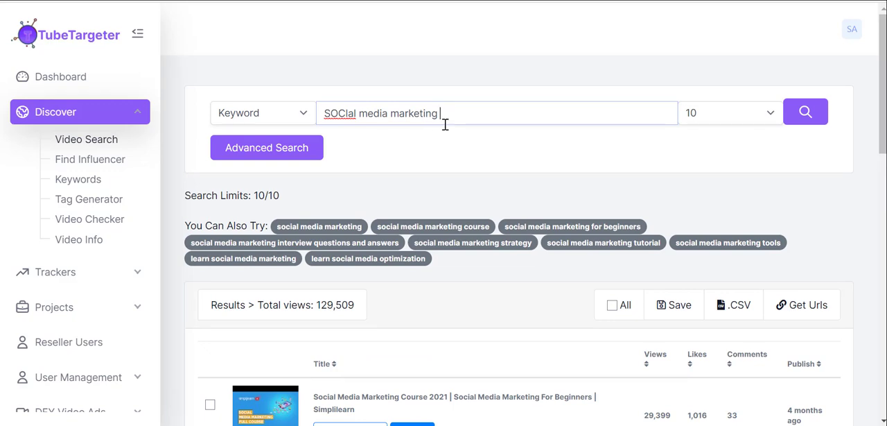
{"action": "mouse_move", "coordinate": [449, 119]}
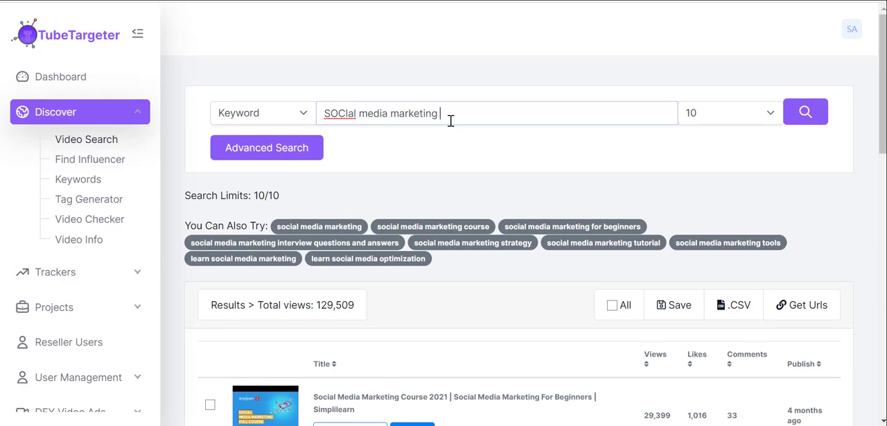
{"action": "mouse_move", "coordinate": [202, 53]}
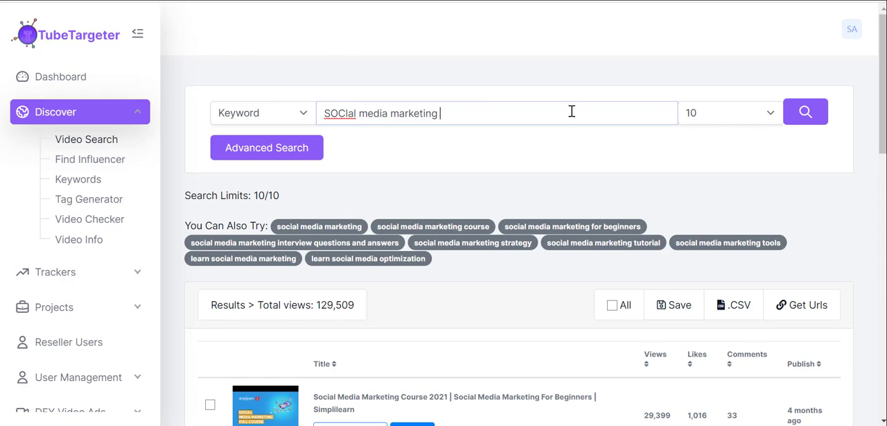
{"action": "scroll", "scroll_direction": "down", "scroll_amount": 3}
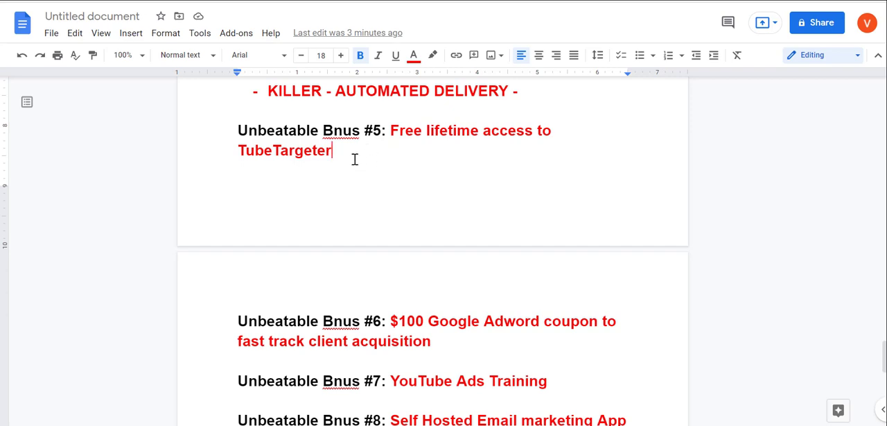
{"action": "left_click_drag", "start_coordinate": [253, 131], "coordinate": [331, 150]}
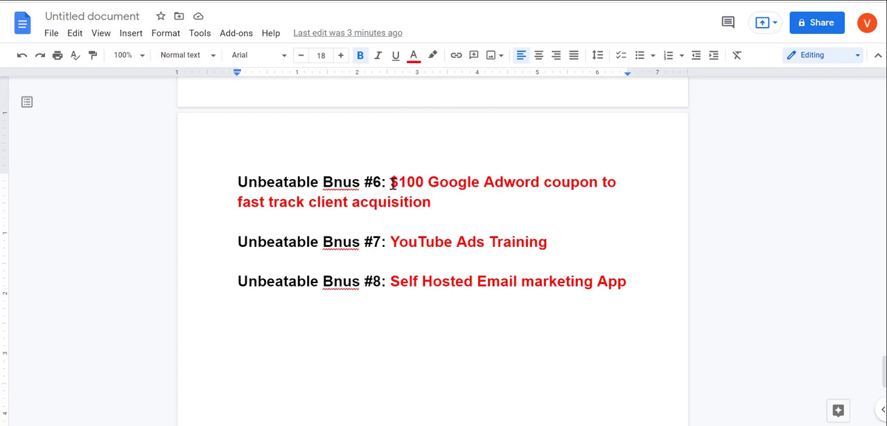
{"action": "left_click_drag", "start_coordinate": [390, 182], "coordinate": [568, 182]}
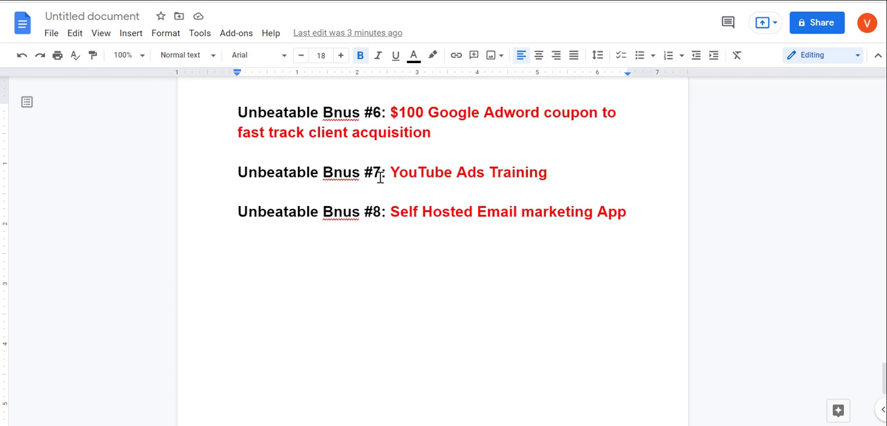
{"action": "left_click", "coordinate": [546, 172]}
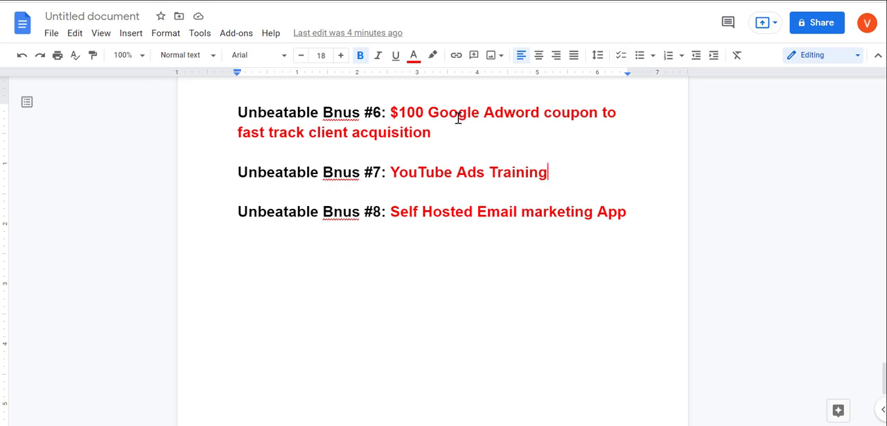
{"action": "mouse_move", "coordinate": [457, 210]}
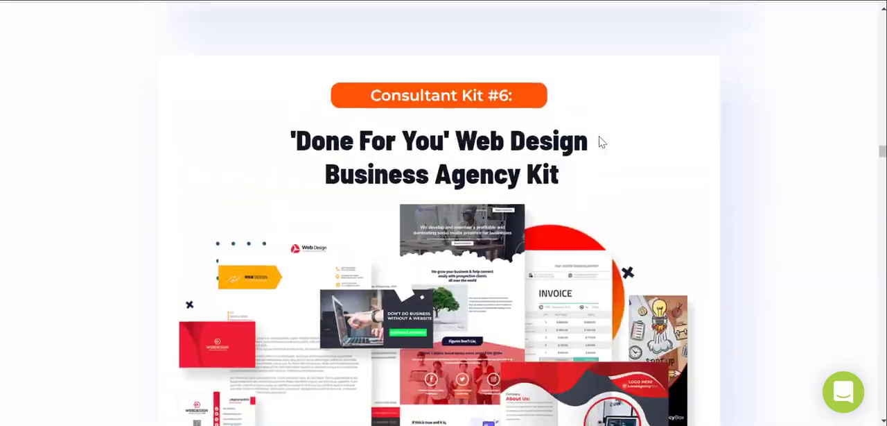
{"action": "scroll", "scroll_direction": "down", "scroll_amount": 3}
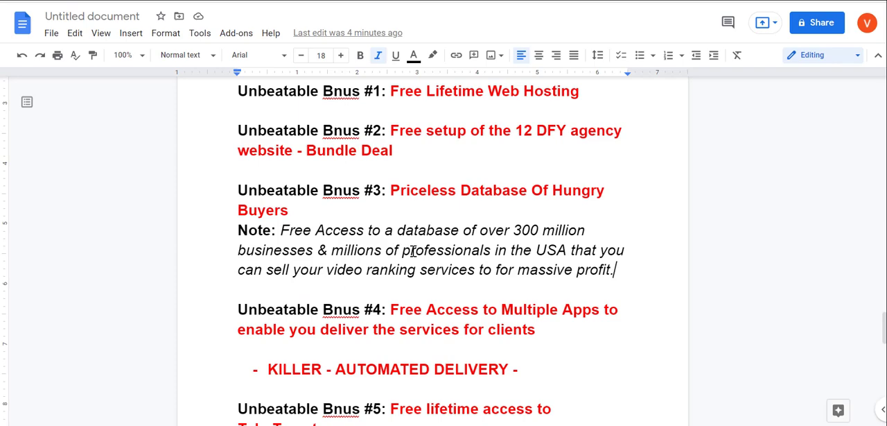
Scroll through the bonus list to the Outshining the competition headline.
{"action": "scroll", "scroll_direction": "down", "scroll_amount": 3}
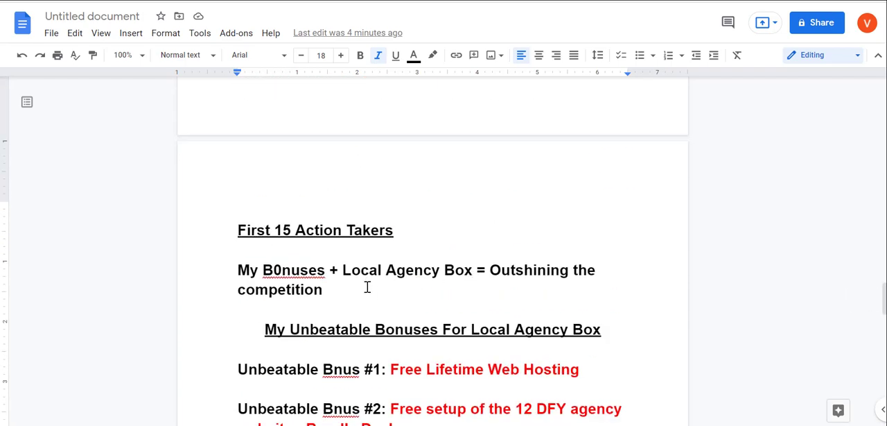
{"action": "scroll", "scroll_direction": "down", "scroll_amount": 3}
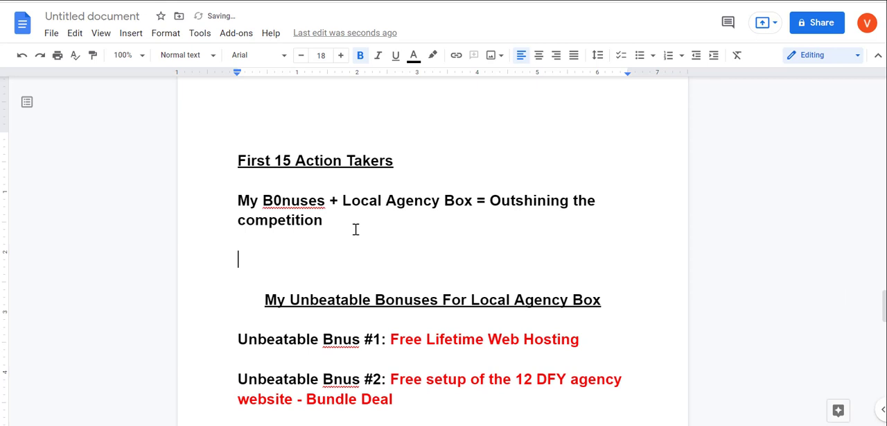
Write the 'VVIP Unbeatable - Bundle Deal Immediately' line and start a new line under it.
{"action": "type", "text": "VVIP"}
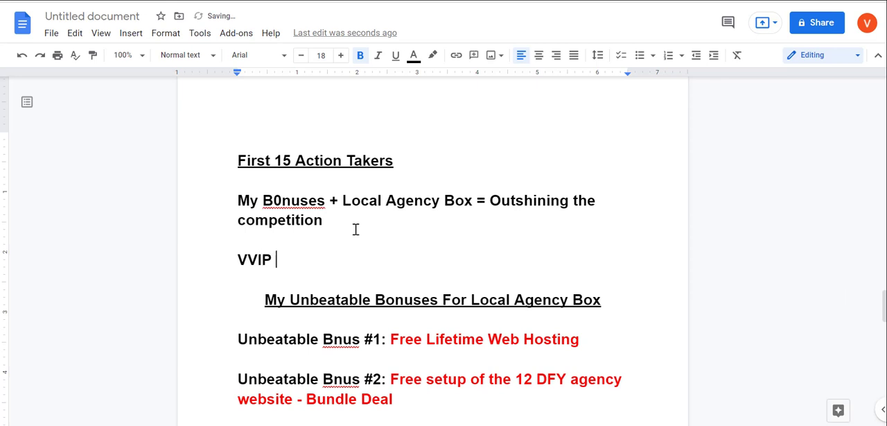
{"action": "type", "text": "Unbeat"}
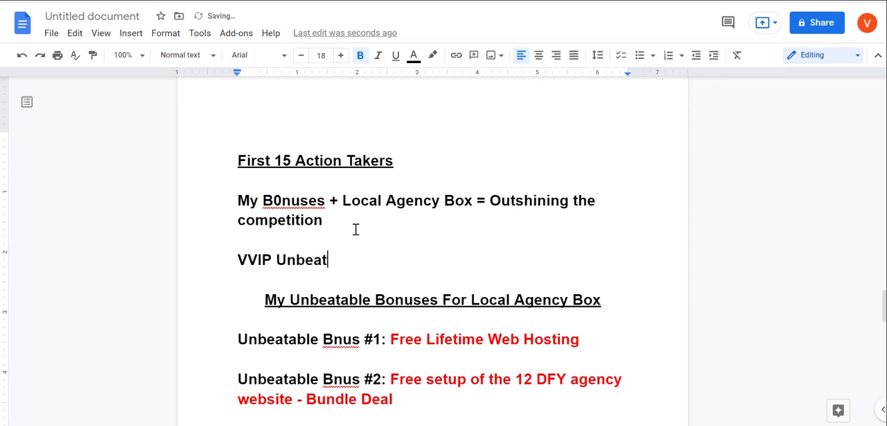
{"action": "type", "text": "able -"}
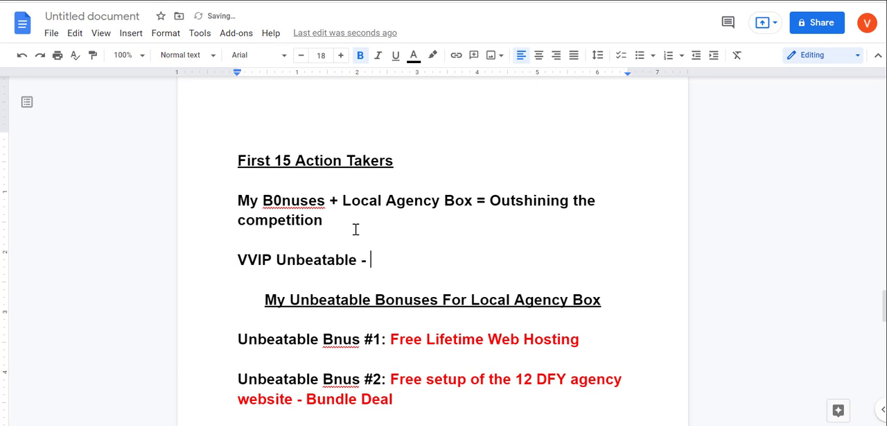
{"action": "type", "text": "Bundle Deal"}
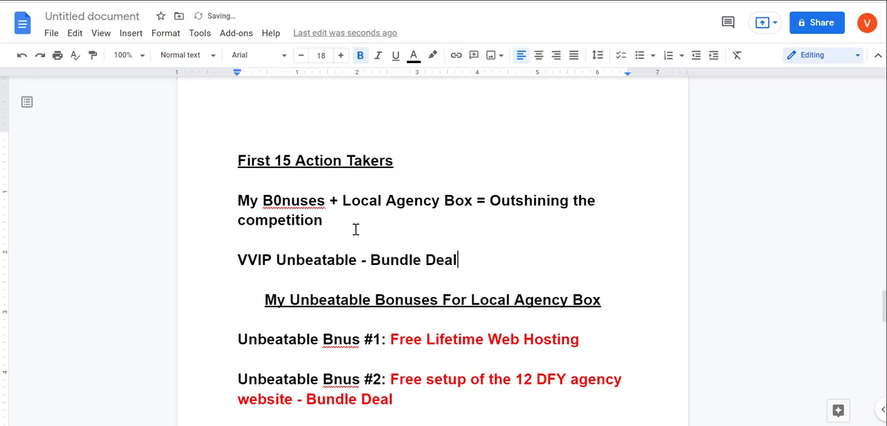
{"action": "type", "text": "Immed"}
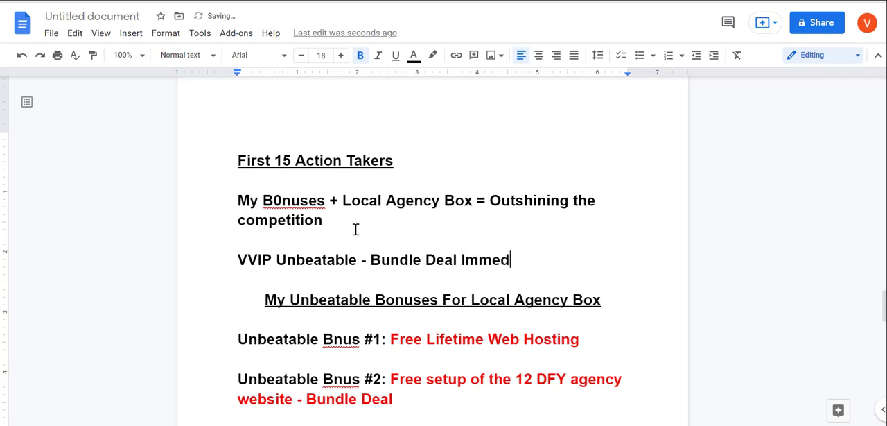
{"action": "type", "text": "iately"}
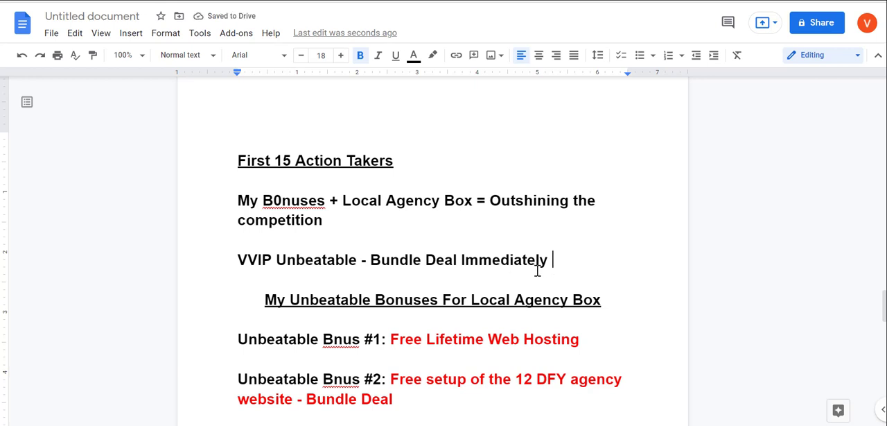
{"action": "key", "text": "enter"}
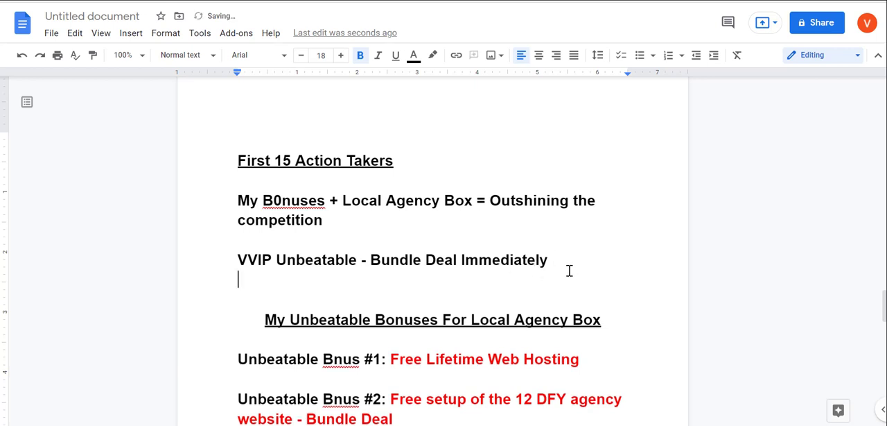
List '- DFY YouTube Ads Setup -' and '- Video ads' as dash items under the VVIP line.
{"action": "type", "text": "-  DFY"}
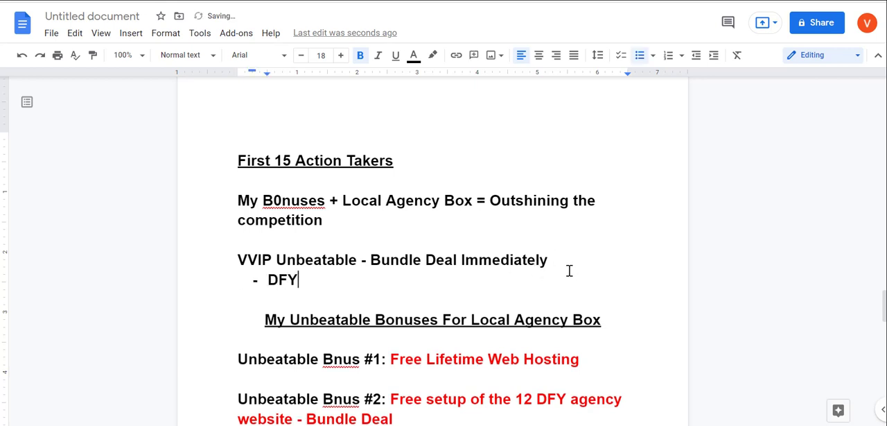
{"action": "type", "text": "YouTu"}
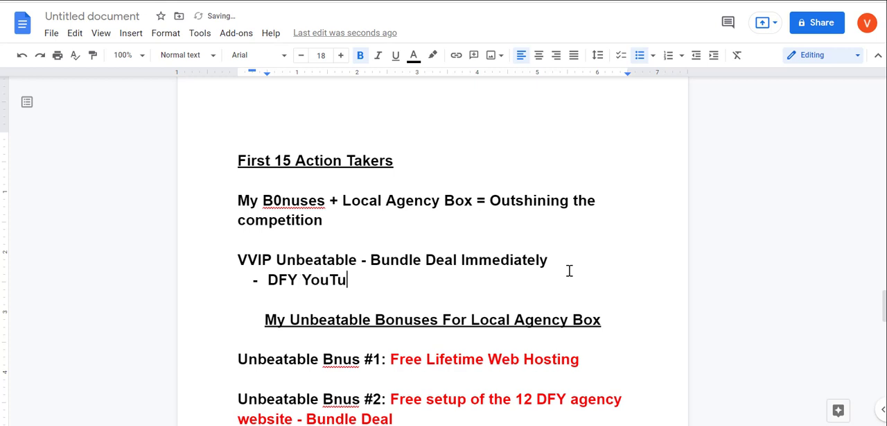
{"action": "type", "text": "be Ads Set"}
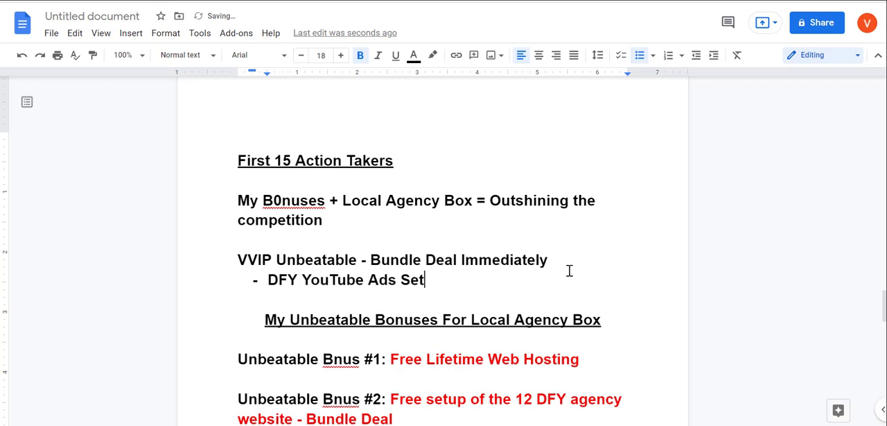
{"action": "type", "text": "up -"}
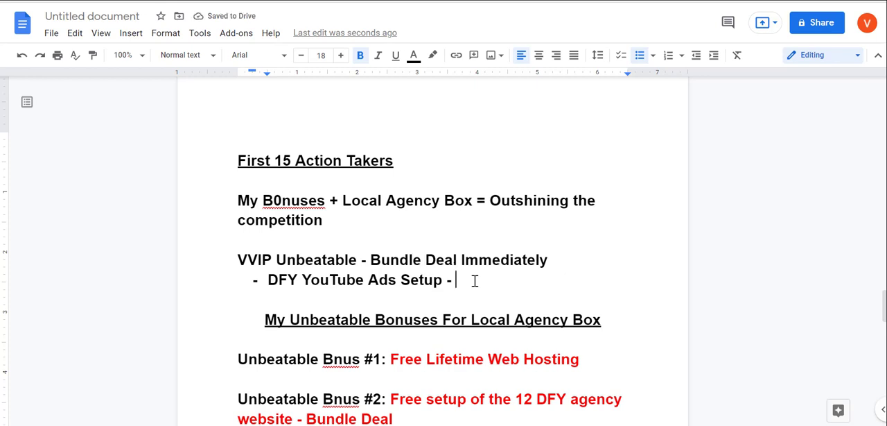
{"action": "mouse_move", "coordinate": [488, 249]}
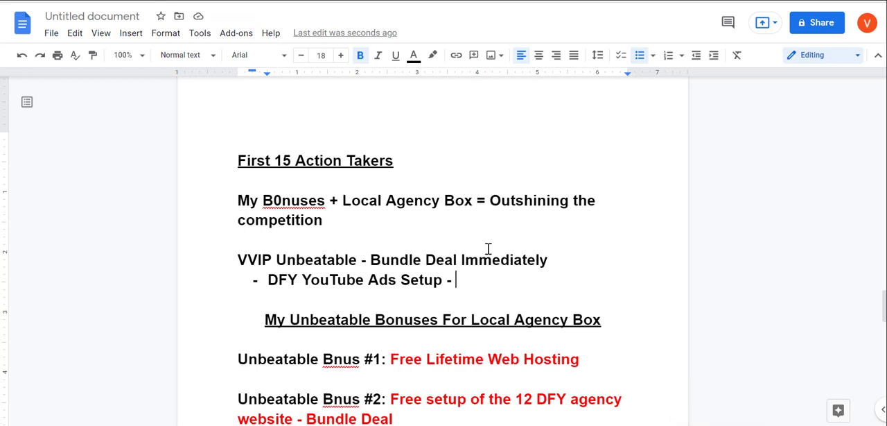
{"action": "mouse_move", "coordinate": [333, 269]}
{"action": "type", "text": "Video a"}
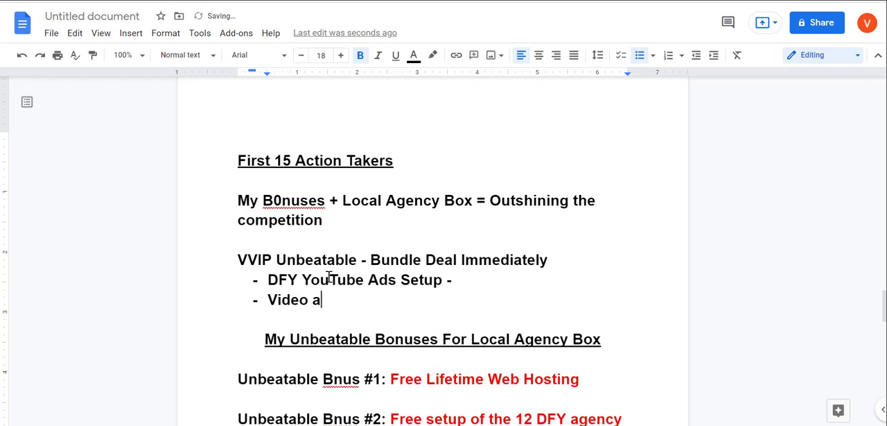
{"action": "type", "text": "ds"}
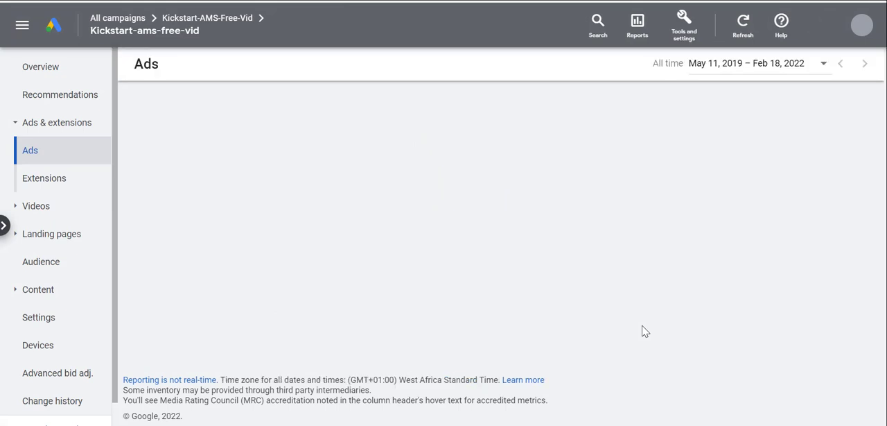
{"action": "mouse_move", "coordinate": [626, 322]}
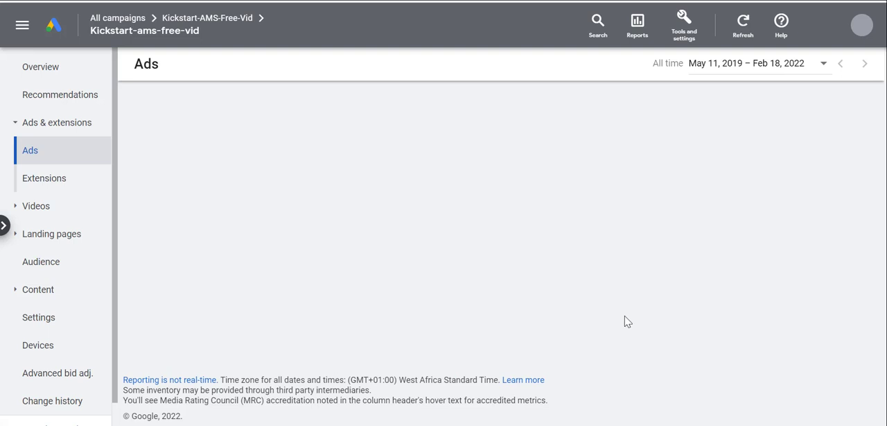
{"action": "mouse_move", "coordinate": [658, 358]}
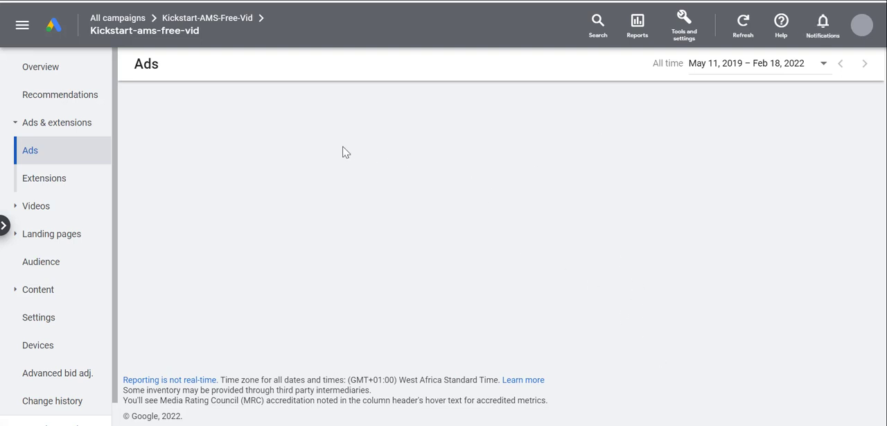
{"action": "mouse_move", "coordinate": [332, 138]}
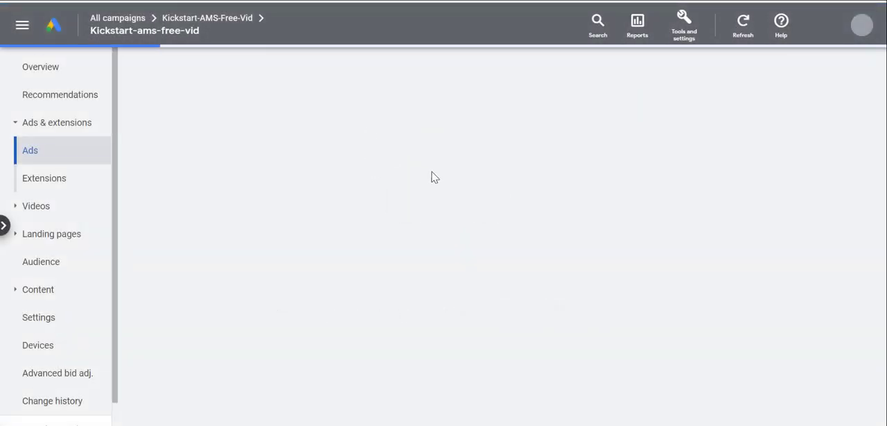
{"action": "mouse_move", "coordinate": [482, 184]}
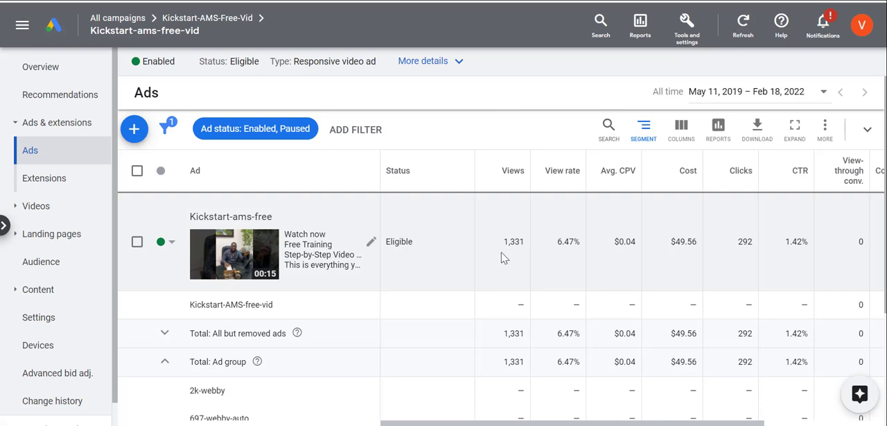
{"action": "mouse_move", "coordinate": [227, 262]}
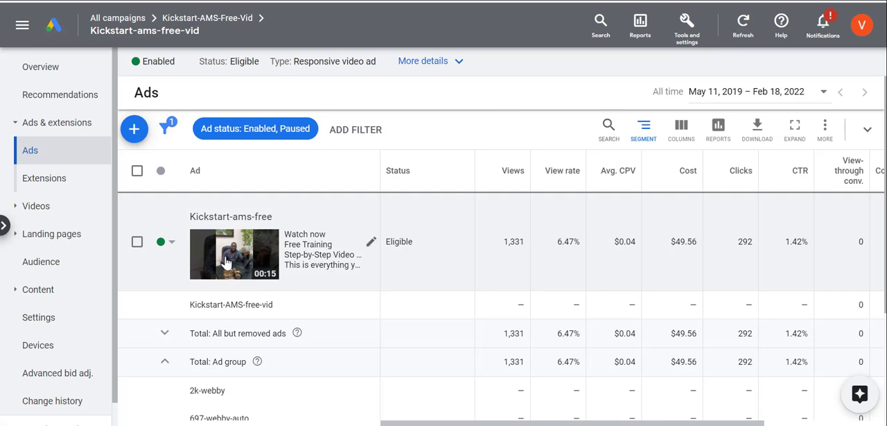
{"action": "mouse_move", "coordinate": [562, 266]}
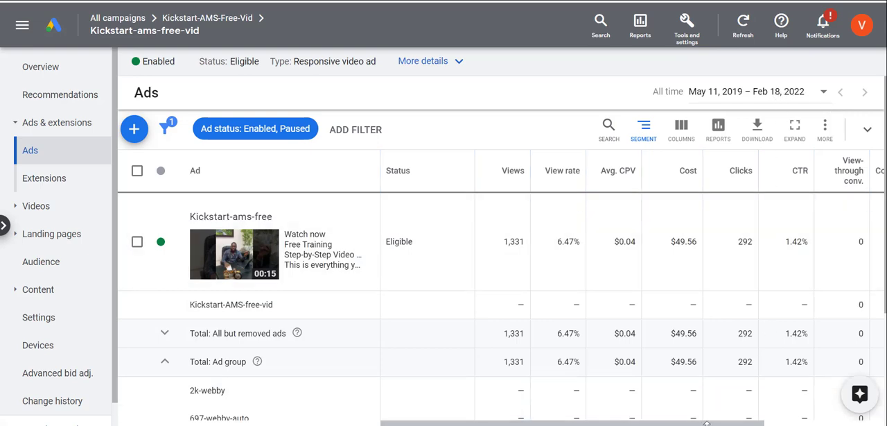
{"action": "mouse_move", "coordinate": [507, 243]}
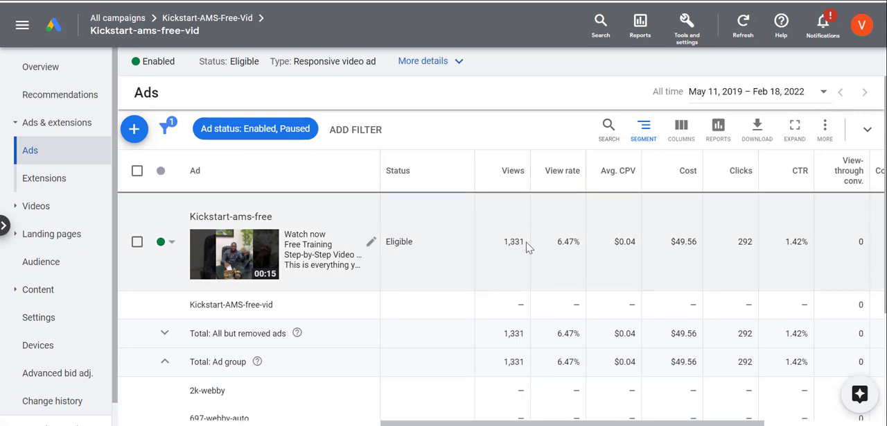
Bring up the Ads page for the Kickstart-AMS-Free-Vid campaign in Google Ads.
{"action": "double_click", "coordinate": [513, 242]}
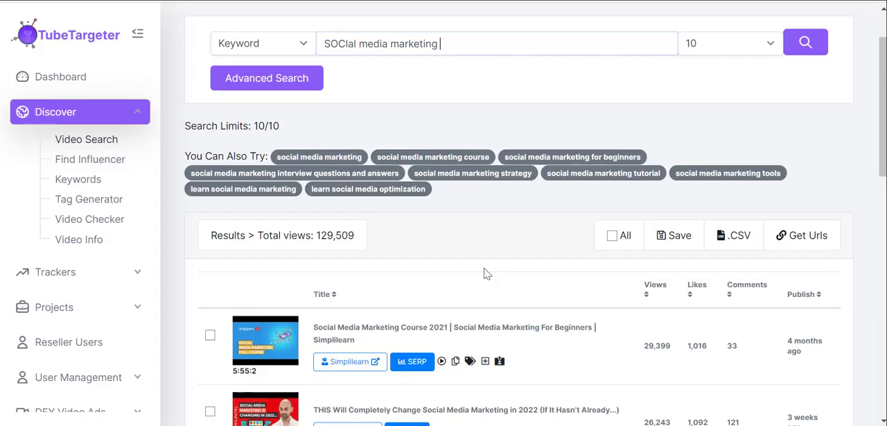
{"action": "mouse_move", "coordinate": [540, 222]}
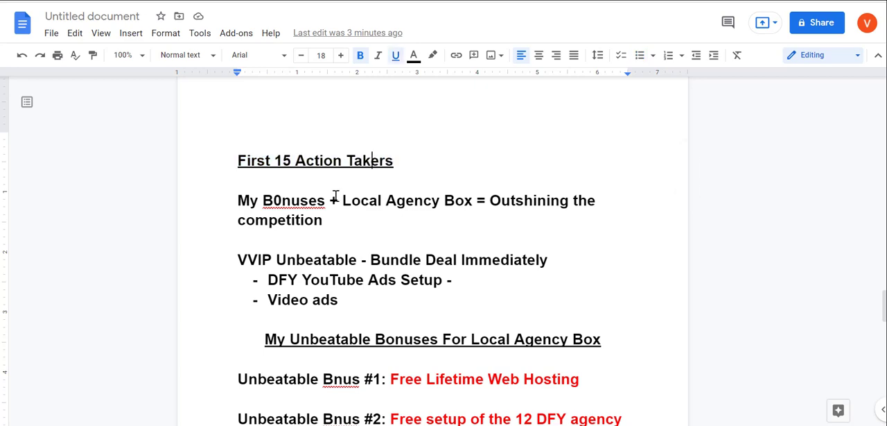
{"action": "scroll", "scroll_direction": "down", "scroll_amount": 3}
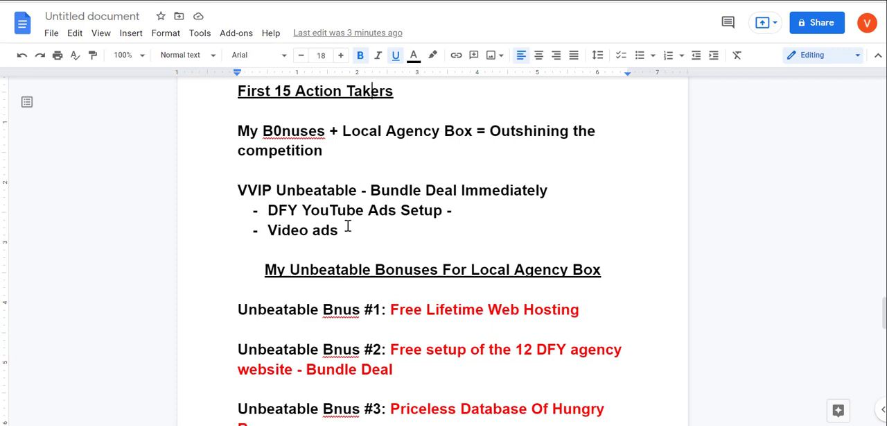
{"action": "mouse_move", "coordinate": [353, 230]}
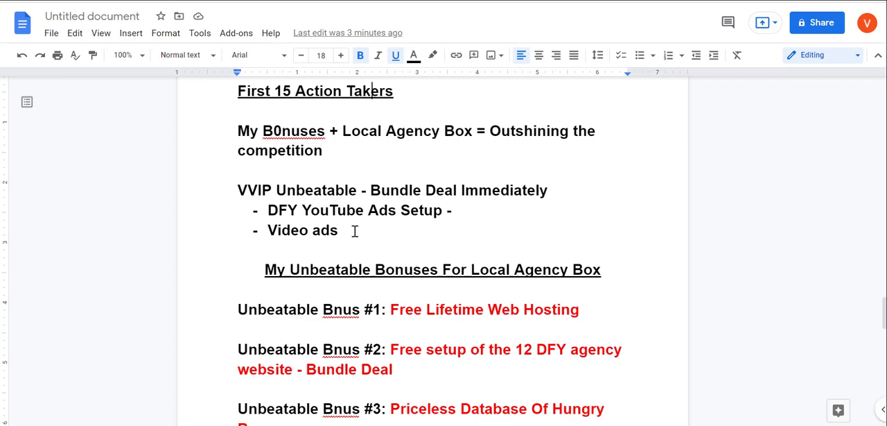
{"action": "left_click_drag", "start_coordinate": [237, 190], "coordinate": [338, 230]}
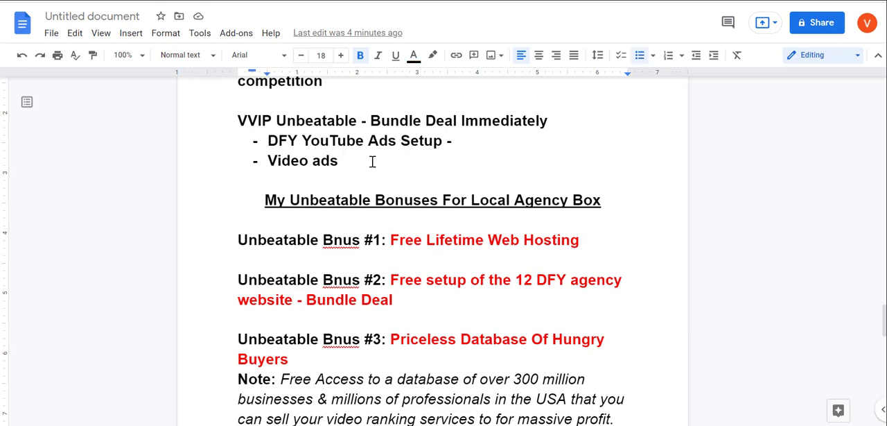
{"action": "mouse_move", "coordinate": [351, 161]}
{"action": "type", "text": "-"}
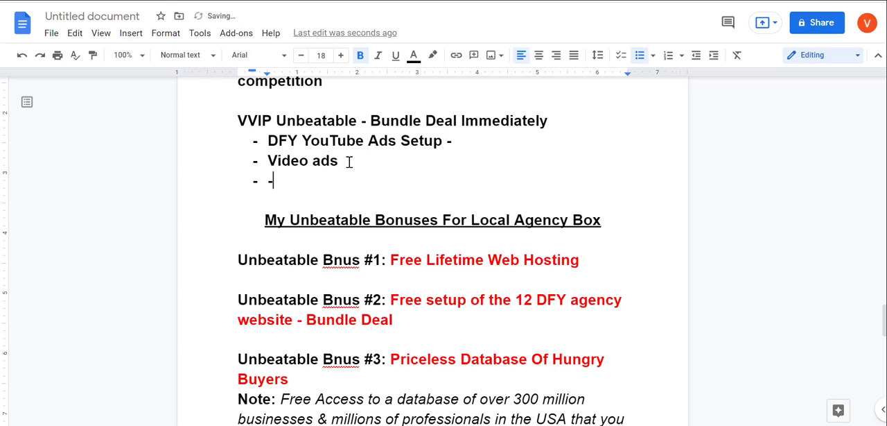
Add '- $100 google coupon' and '- Ads setup' dash items after Video ads.
{"action": "type", "text": "$100"}
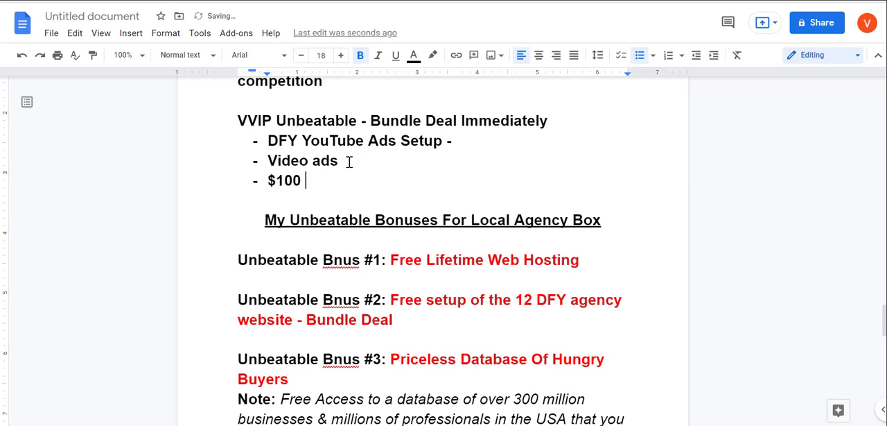
{"action": "type", "text": "google coupon"}
{"action": "type", "text": "Ad"}
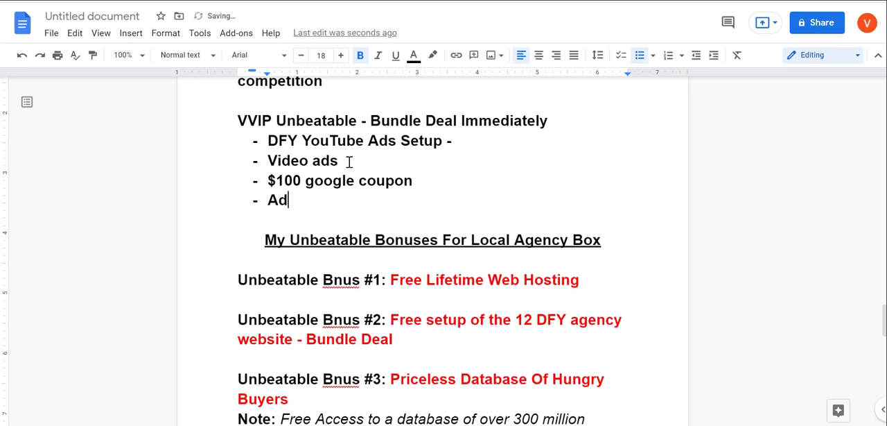
{"action": "type", "text": "s setup"}
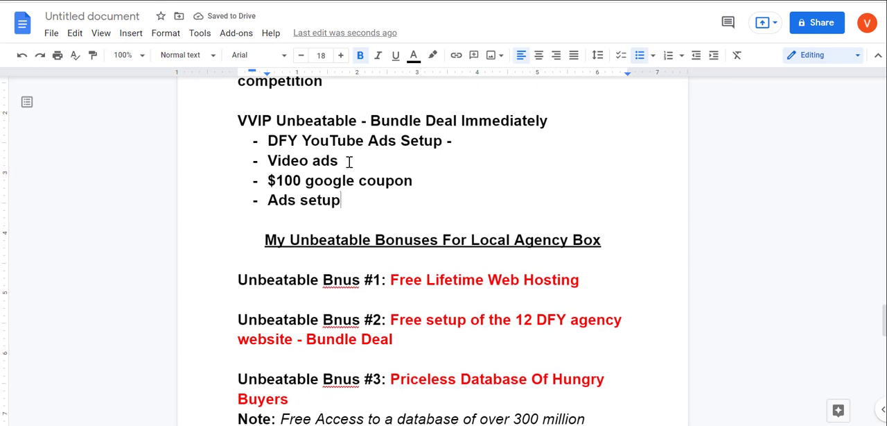
{"action": "mouse_move", "coordinate": [385, 194]}
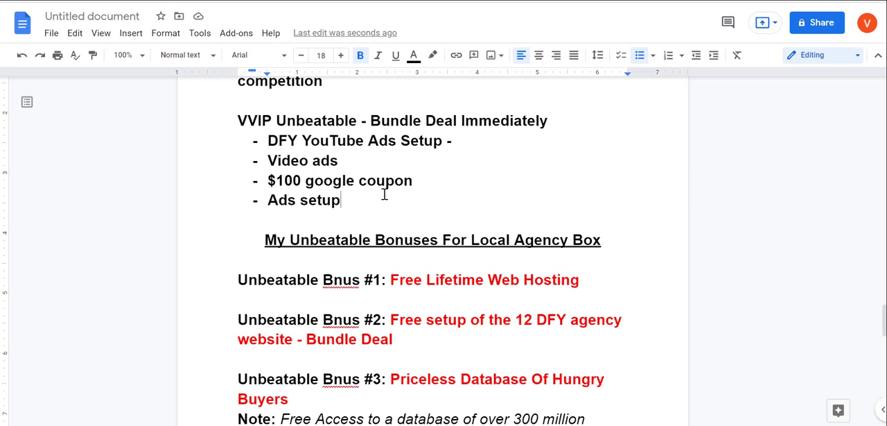
{"action": "mouse_move", "coordinate": [439, 205]}
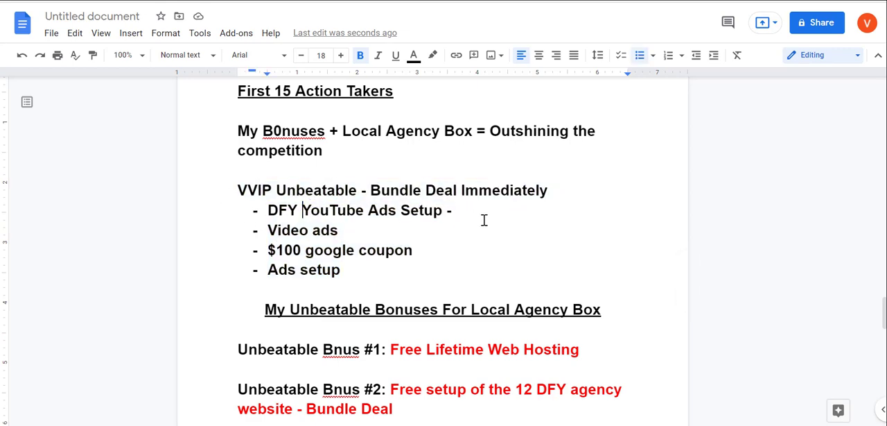
Colour the 'DFY YouTube Ads Setup -' item red via the text colour picker.
{"action": "left_click_drag", "start_coordinate": [268, 210], "coordinate": [452, 211]}
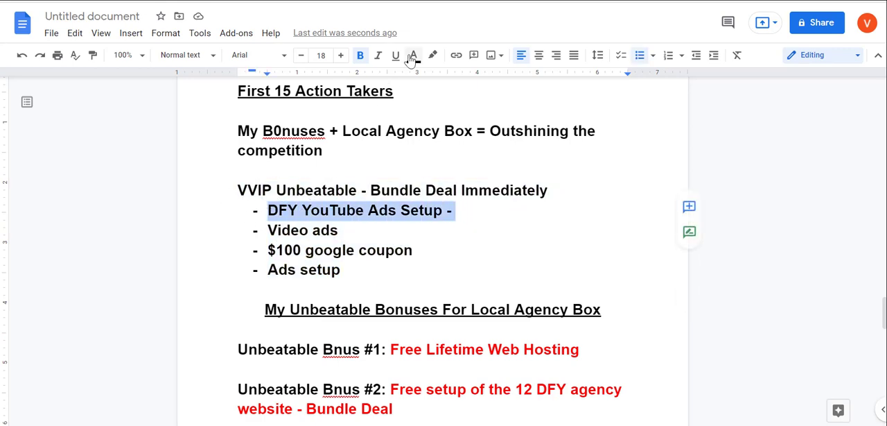
{"action": "left_click", "coordinate": [413, 56]}
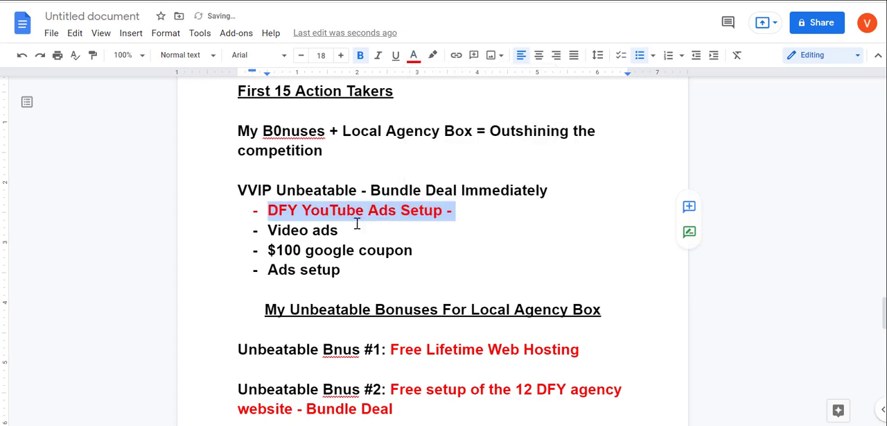
{"action": "left_click", "coordinate": [465, 211]}
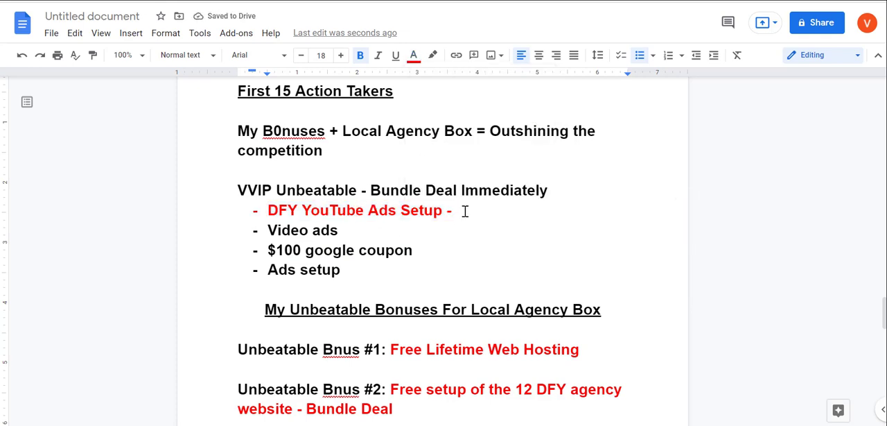